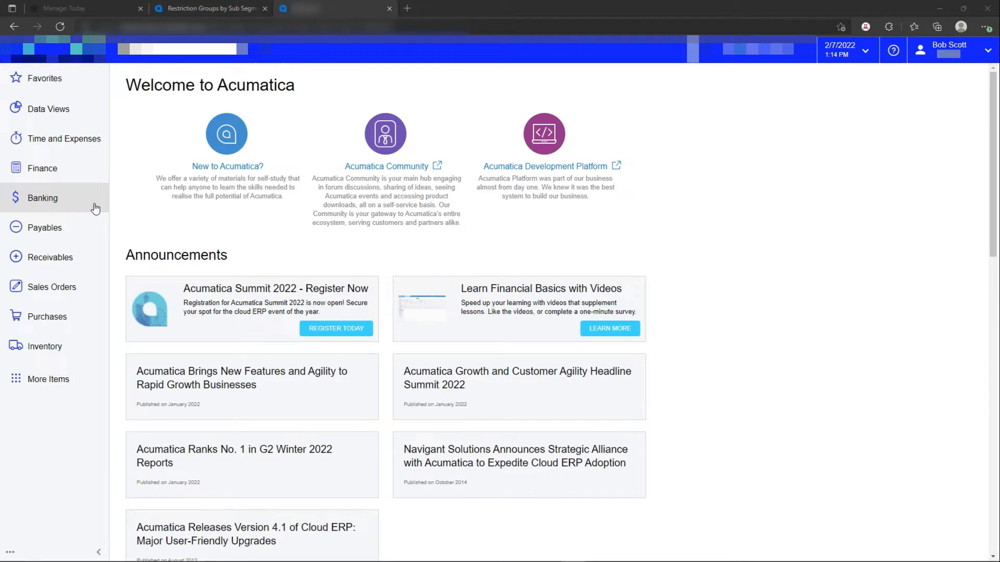
# Expand the sidebar's More Items to show every work area.
pyautogui.click(48, 379)
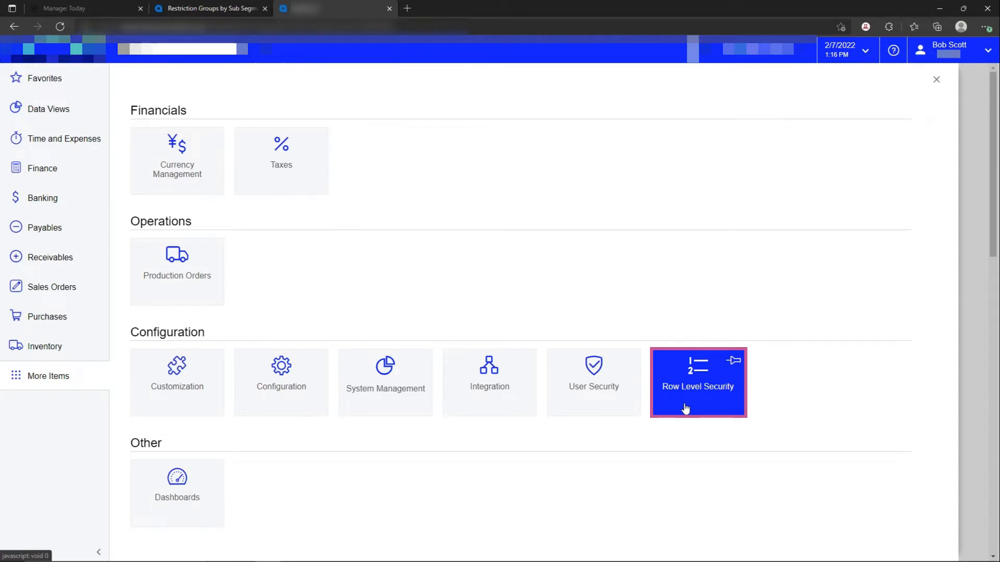
# Open user goodman and review held roles such as ReportDesigner and Administrator.
pyautogui.click(592, 382)
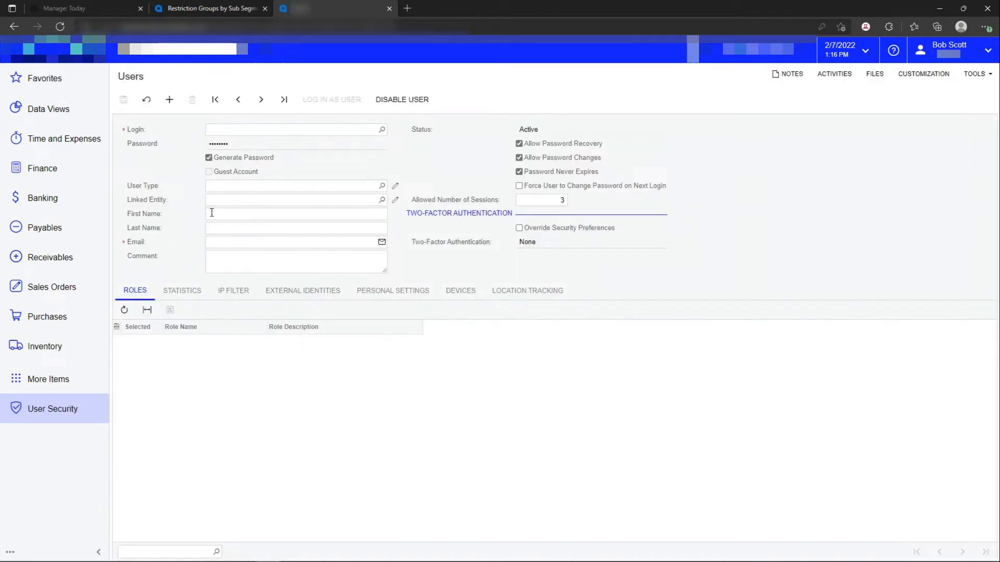
pyautogui.click(381, 130)
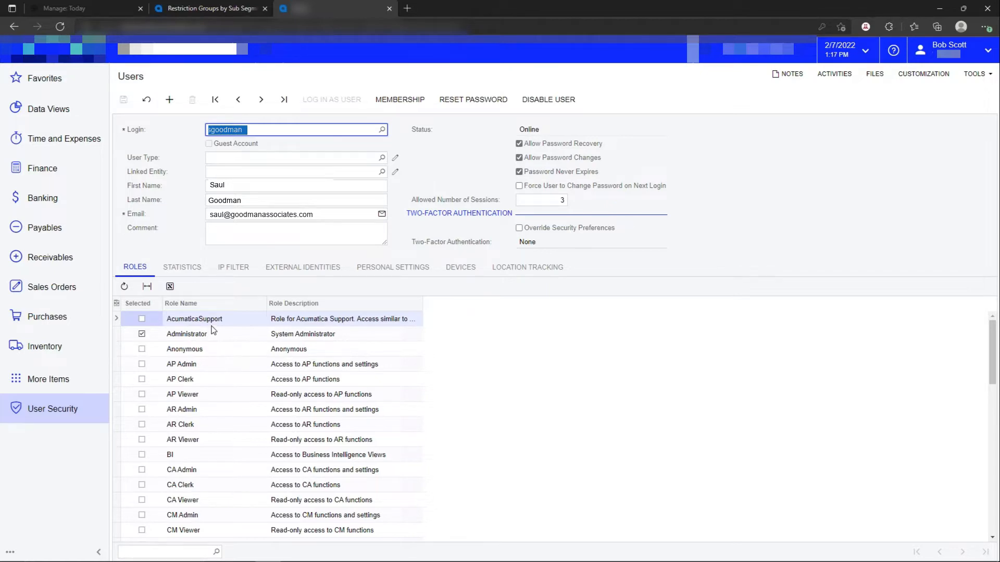
pyautogui.scroll(-3)
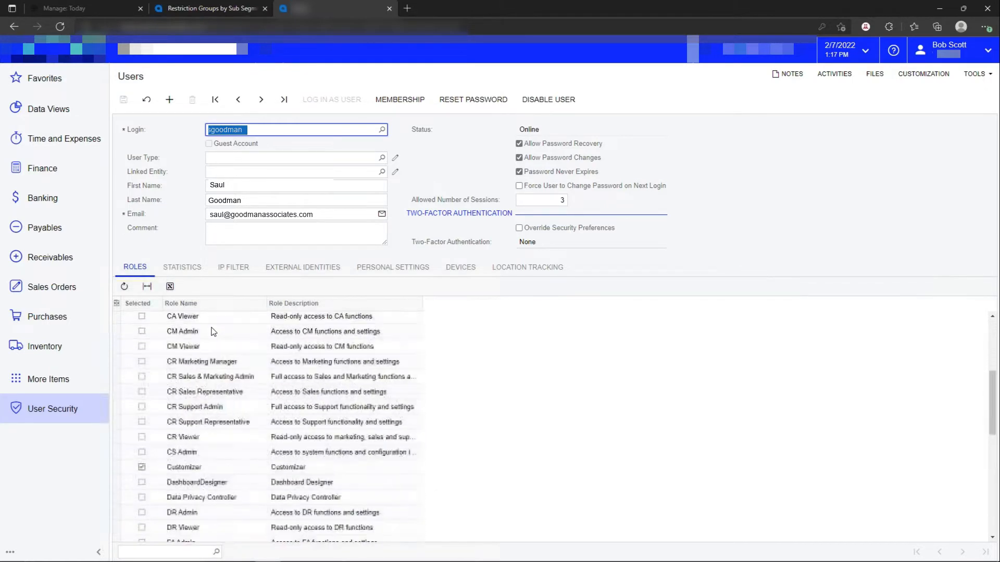
pyautogui.scroll(-3)
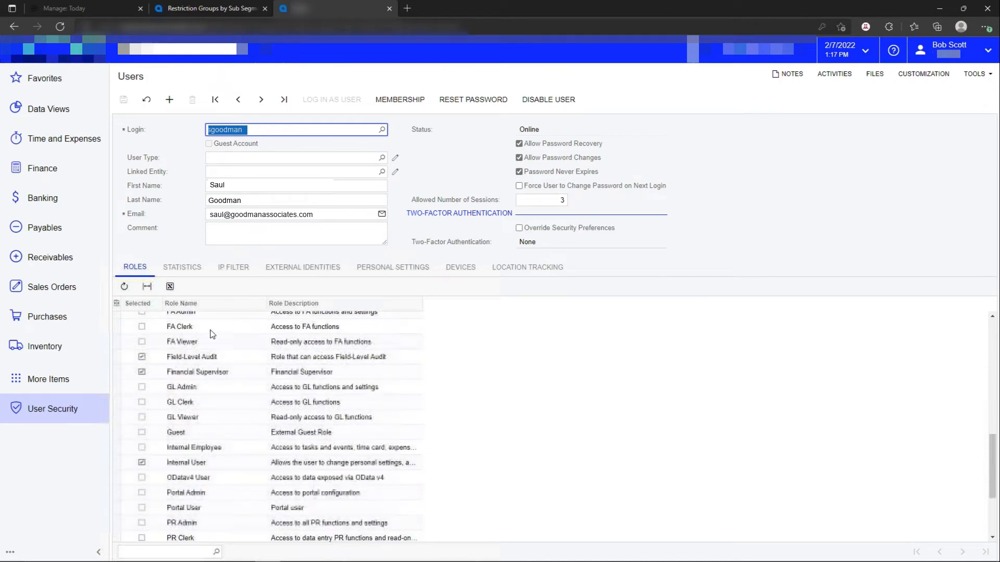
pyautogui.scroll(-3)
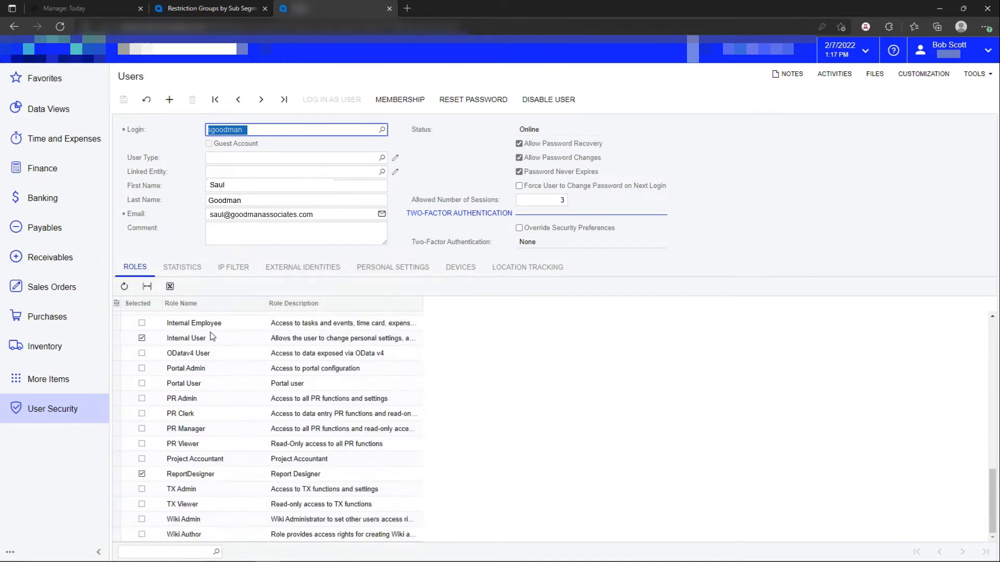
pyautogui.click(190, 473)
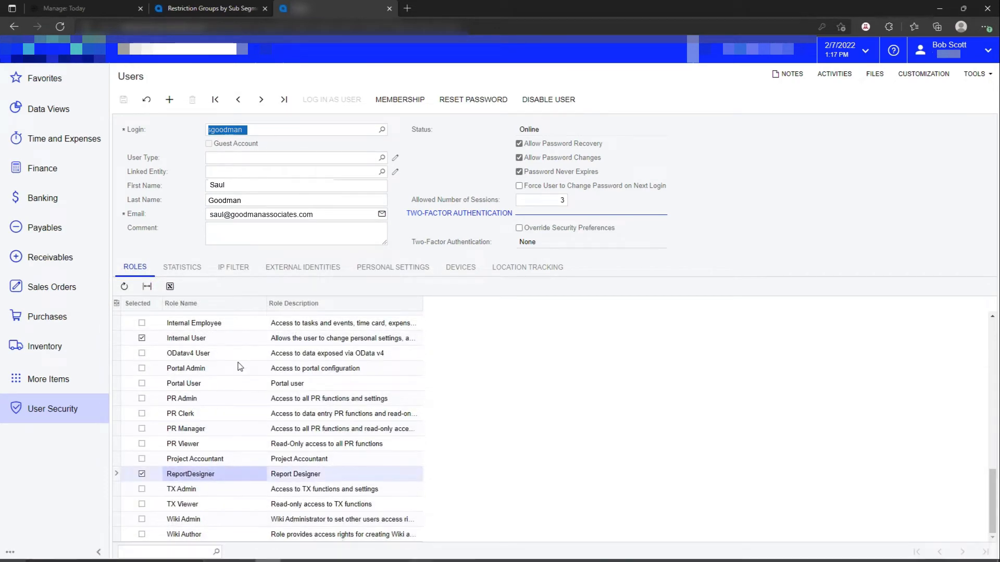
pyautogui.scroll(3)
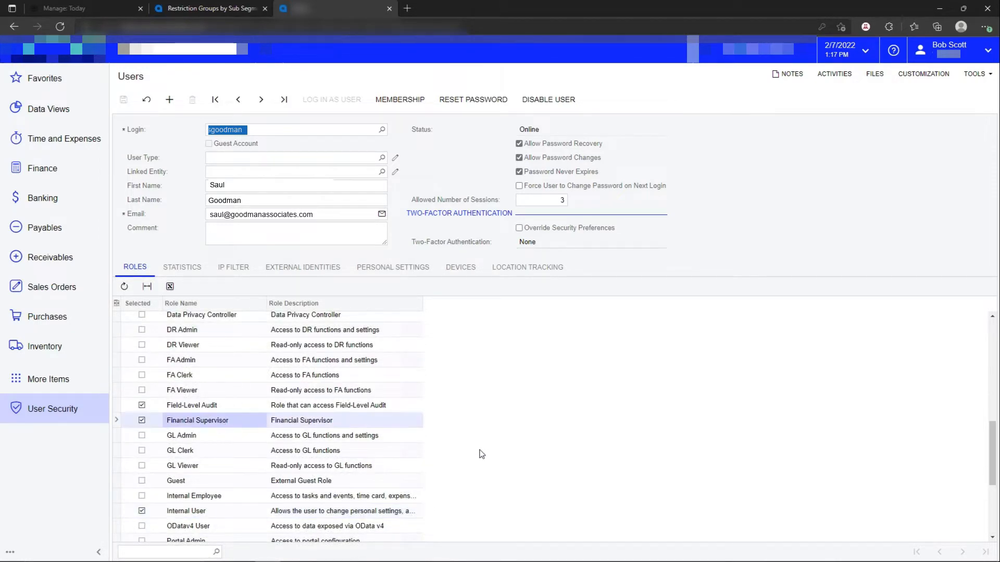
pyautogui.scroll(3)
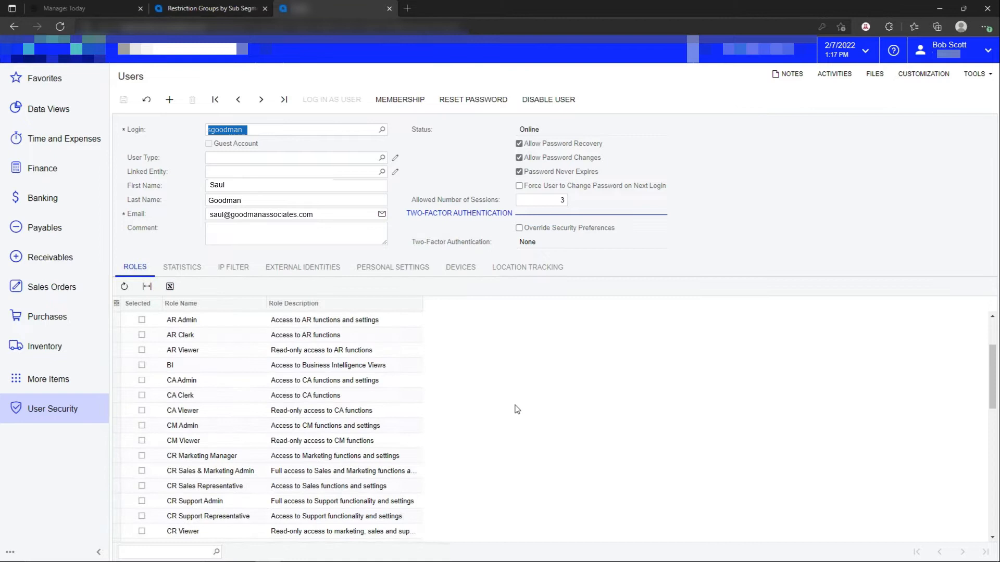
pyautogui.scroll(3)
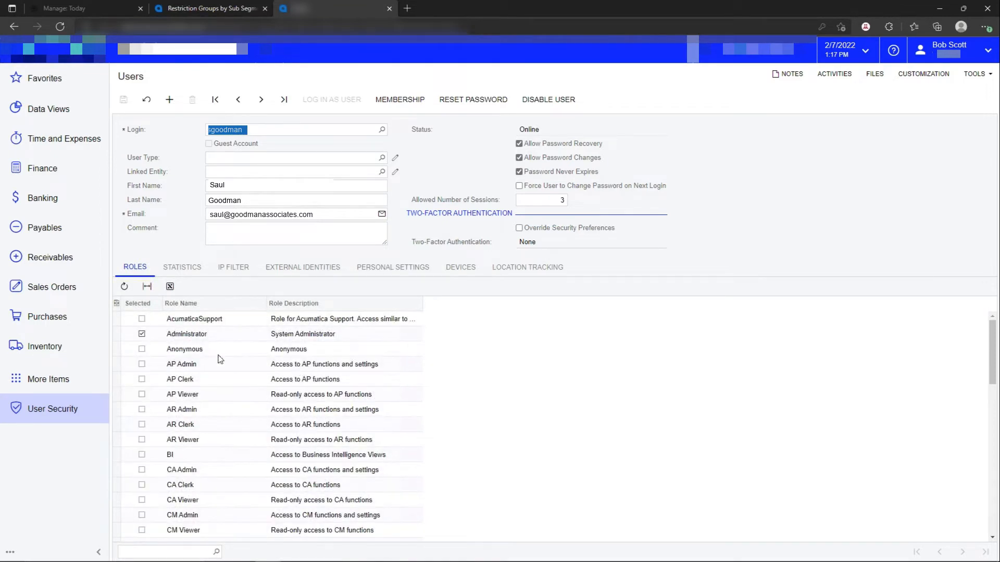
pyautogui.click(187, 333)
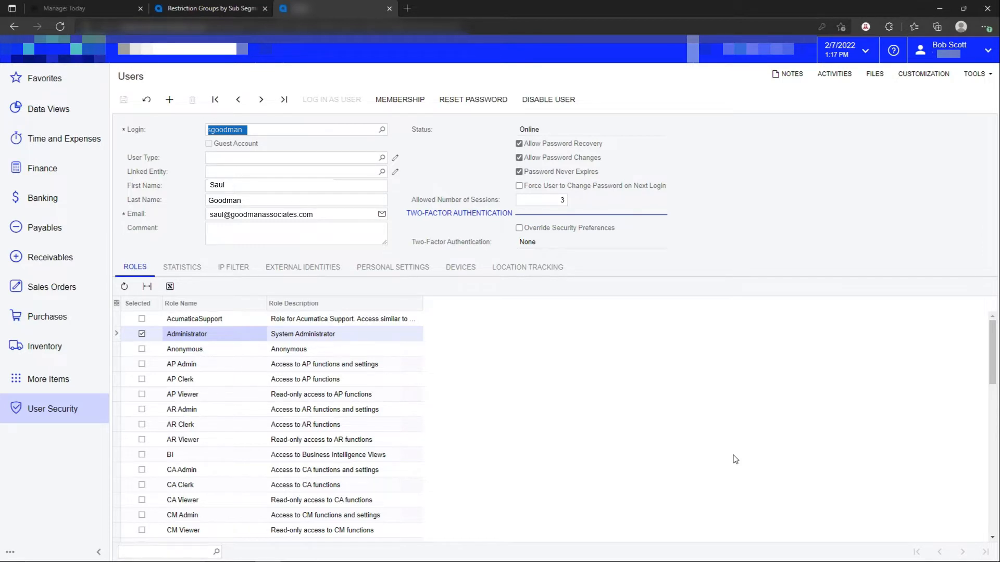
pyautogui.moveTo(516, 292)
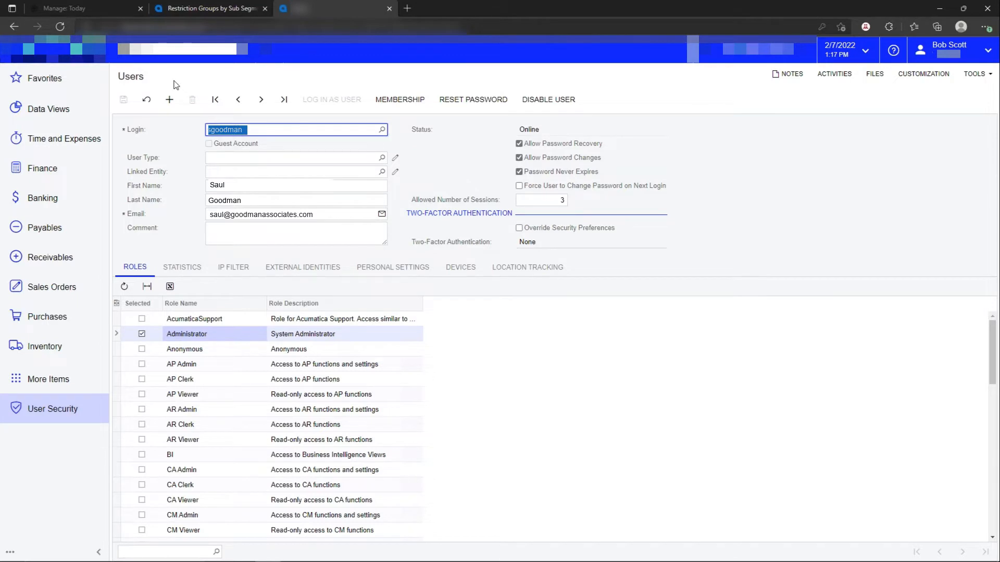
pyautogui.moveTo(188, 159)
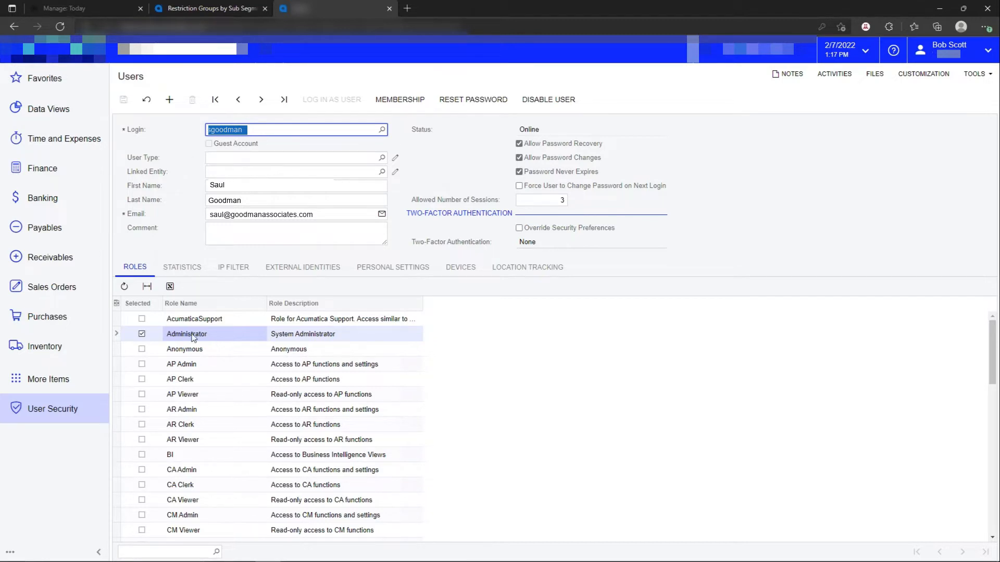
pyautogui.moveTo(195, 366)
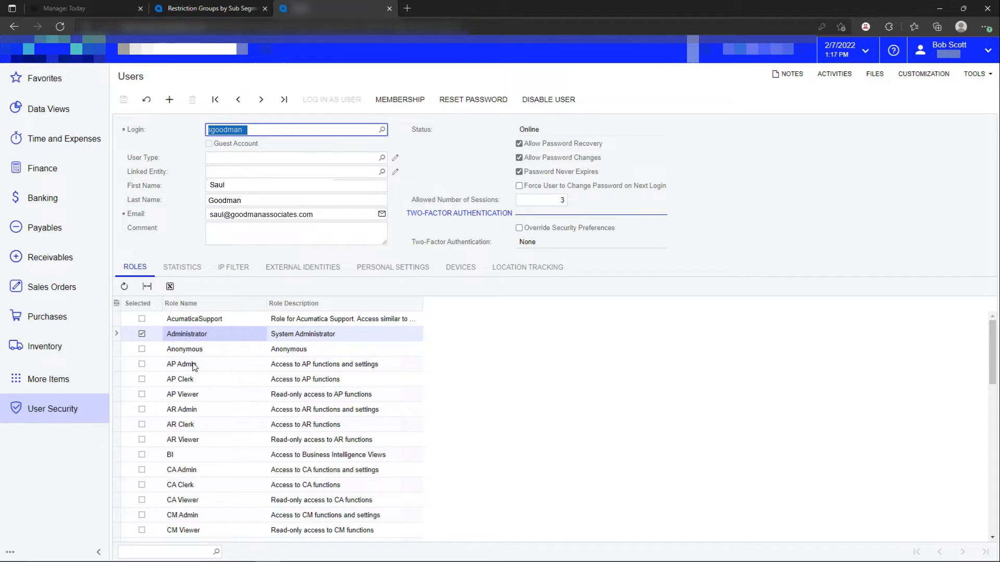
pyautogui.moveTo(53, 409)
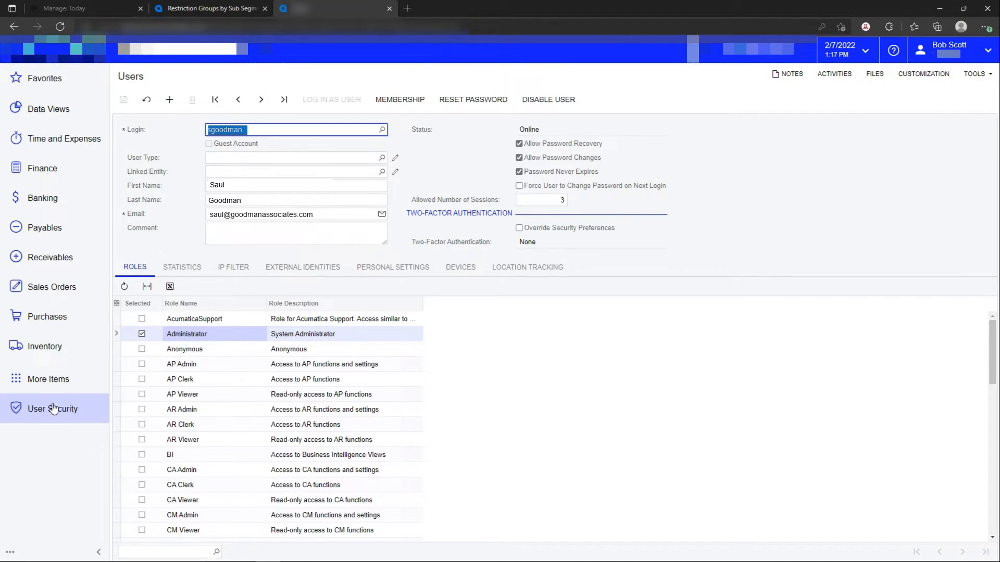
# Open the Row Level Security work area, then the second site's module catalogue.
pyautogui.click(52, 409)
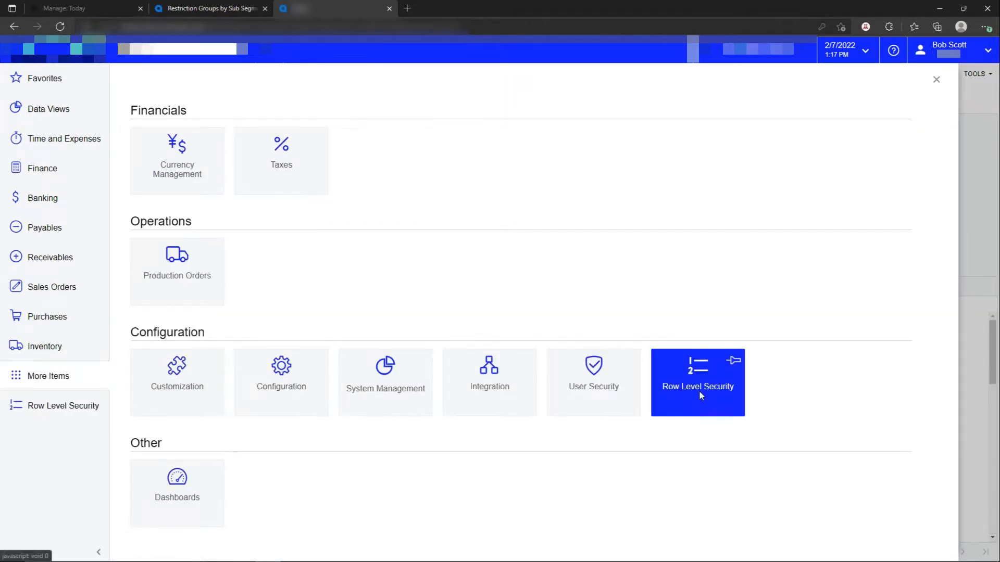
pyautogui.click(696, 381)
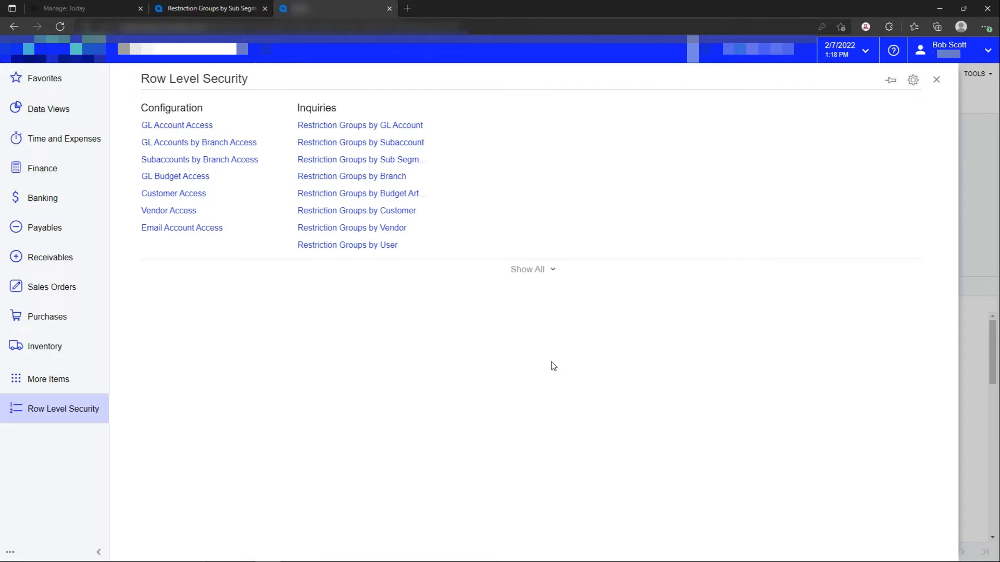
pyautogui.click(528, 269)
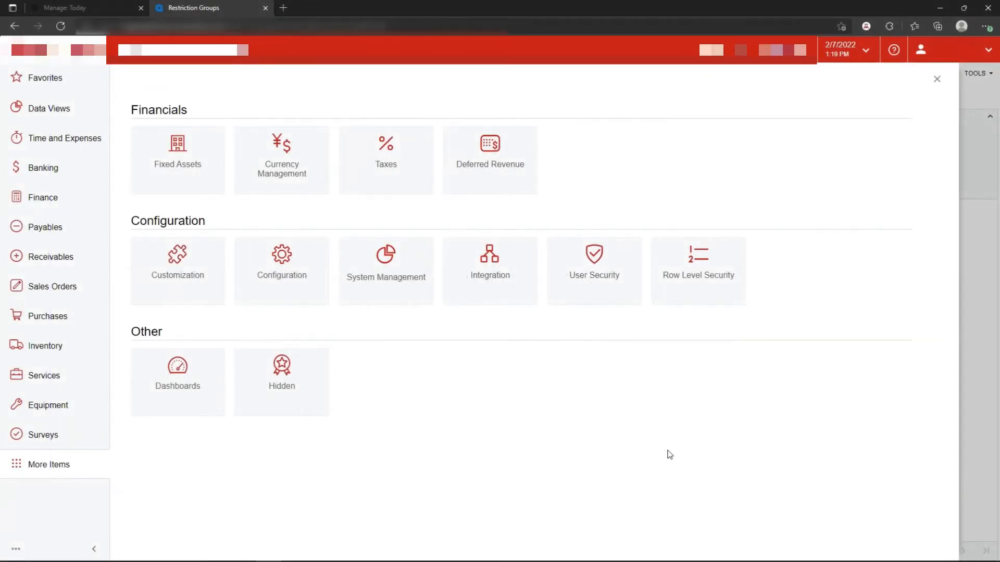
pyautogui.moveTo(698, 274)
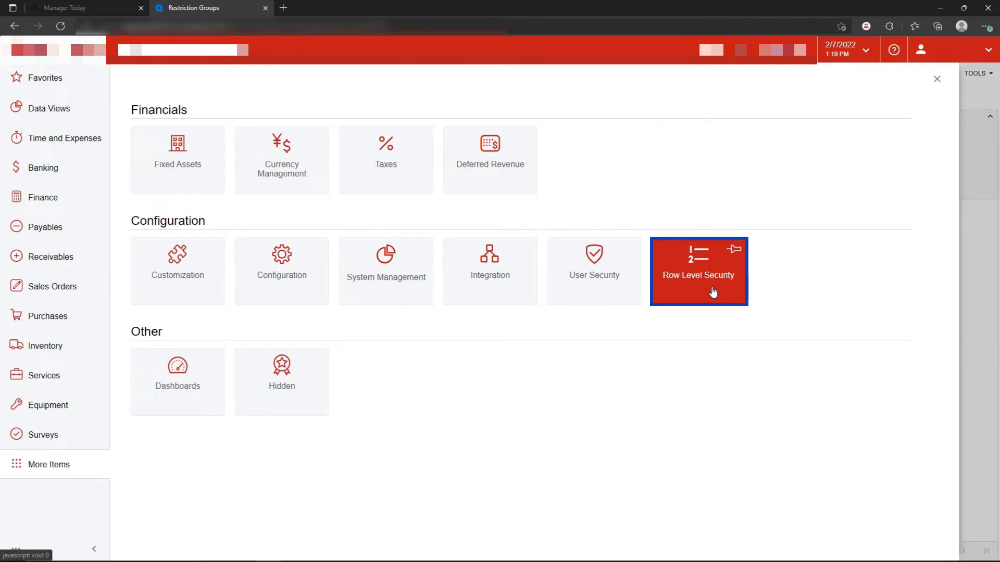
# Open the second site's Row Level Security work area.
pyautogui.click(697, 271)
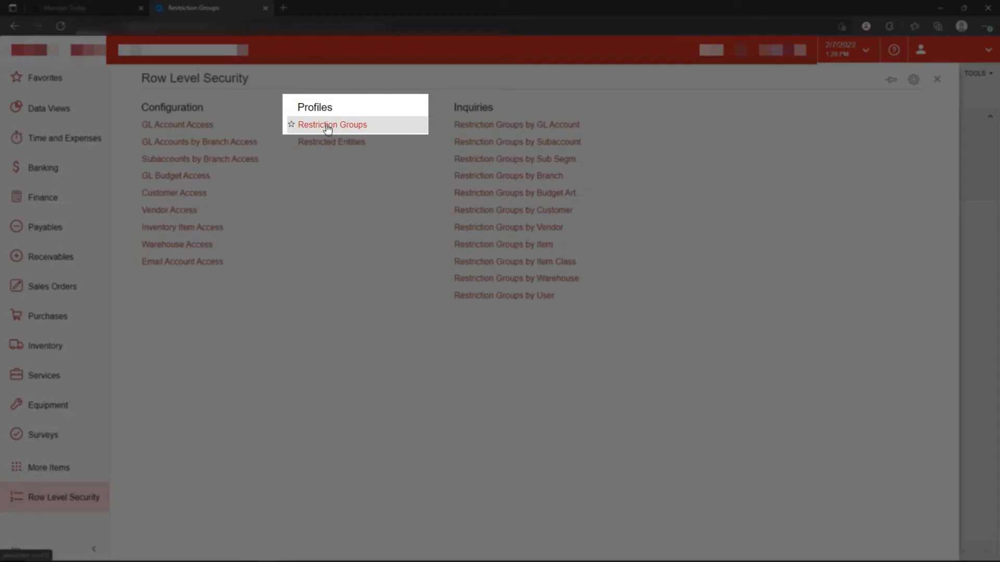
# Browse existing restriction groups like Group 1 and Group 3, then return to Row Level Security.
pyautogui.click(332, 125)
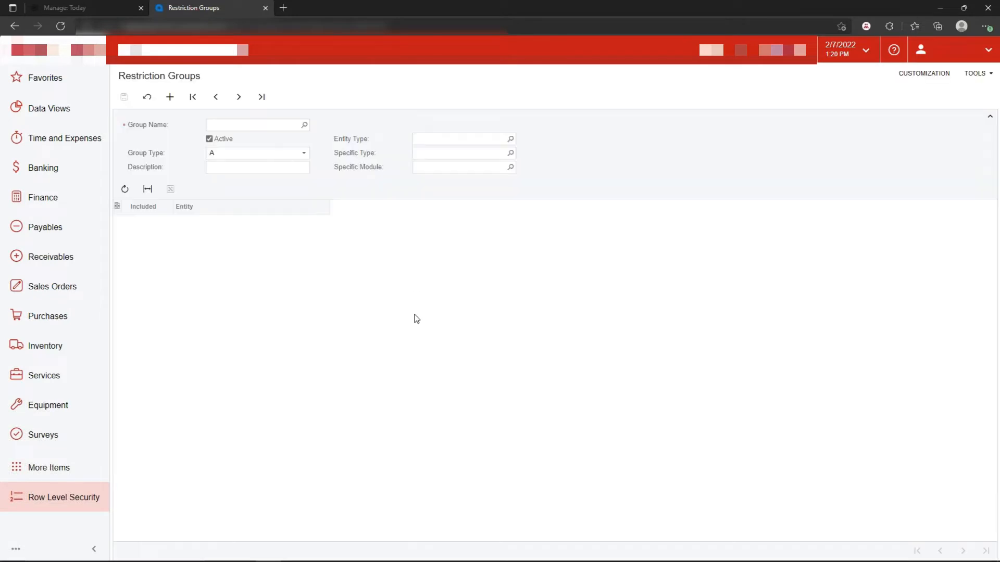
pyautogui.moveTo(309, 134)
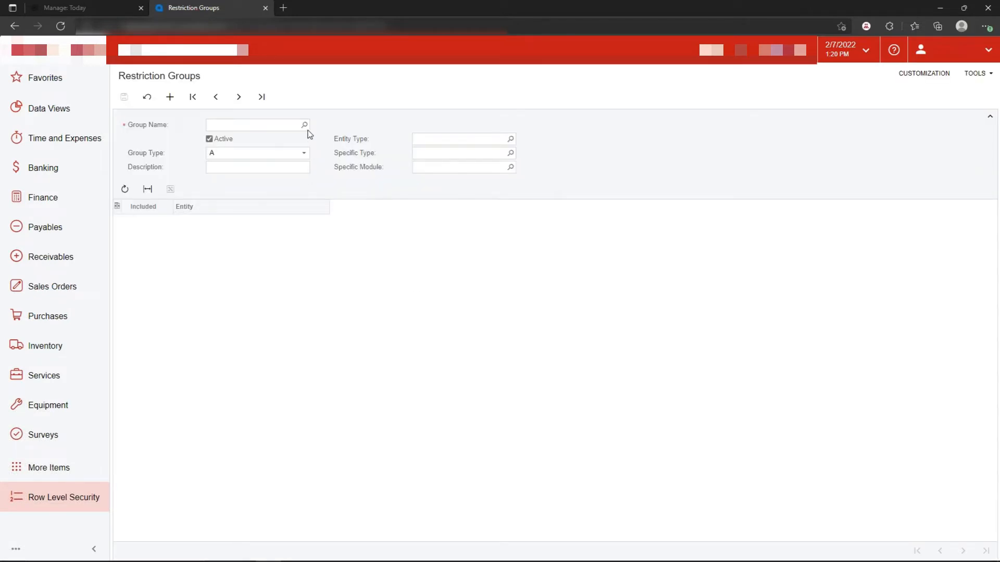
pyautogui.click(304, 124)
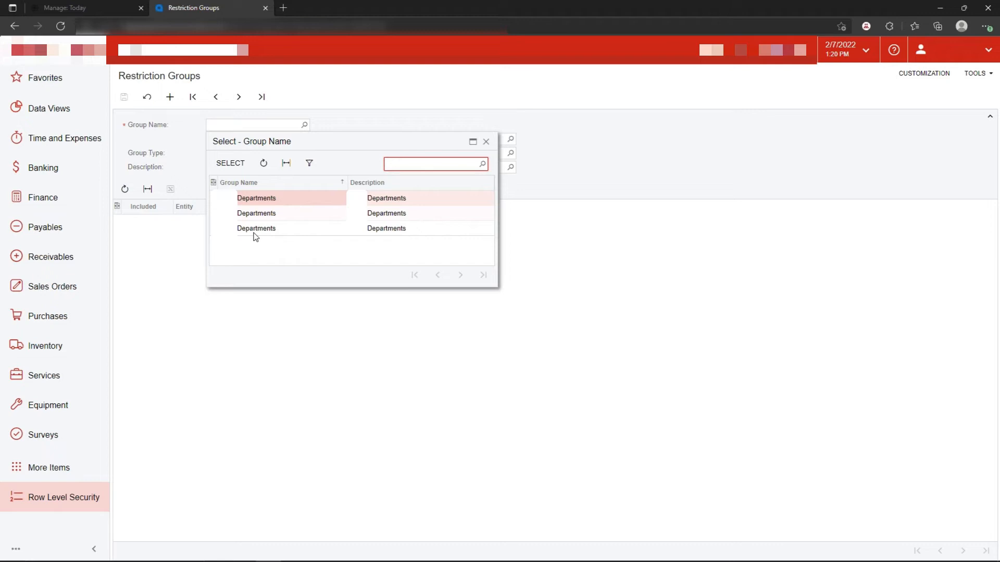
pyautogui.moveTo(261, 215)
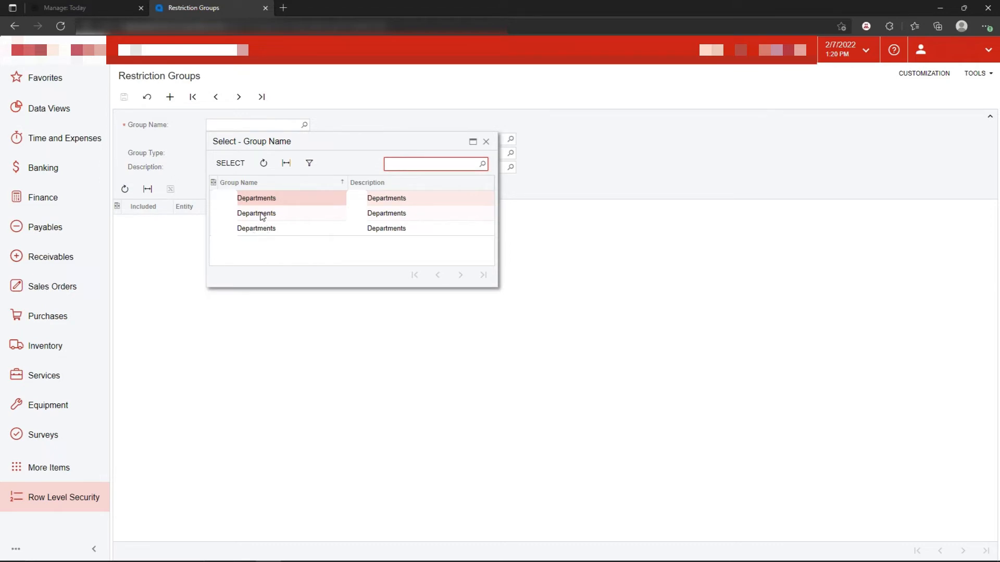
pyautogui.moveTo(283, 202)
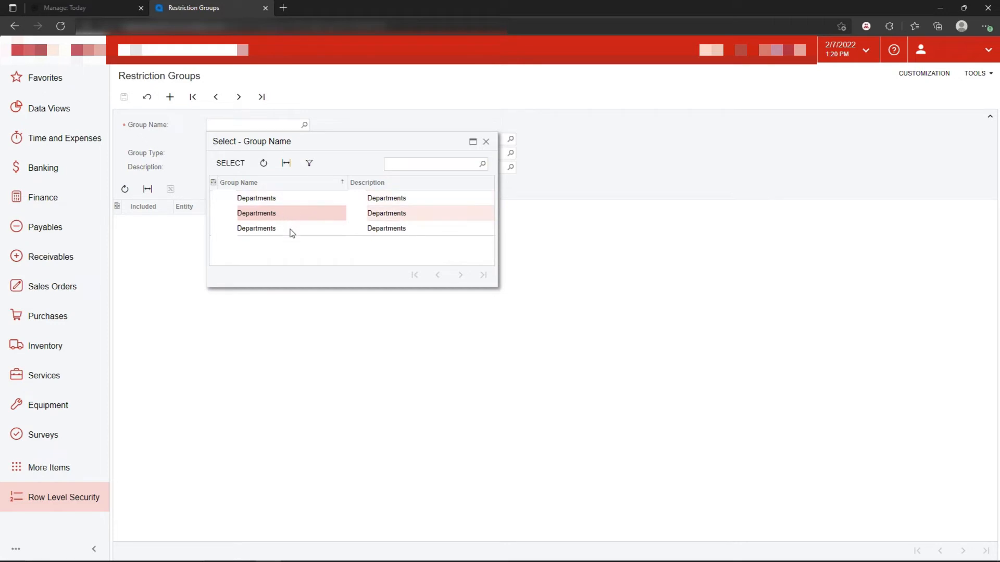
pyautogui.click(256, 228)
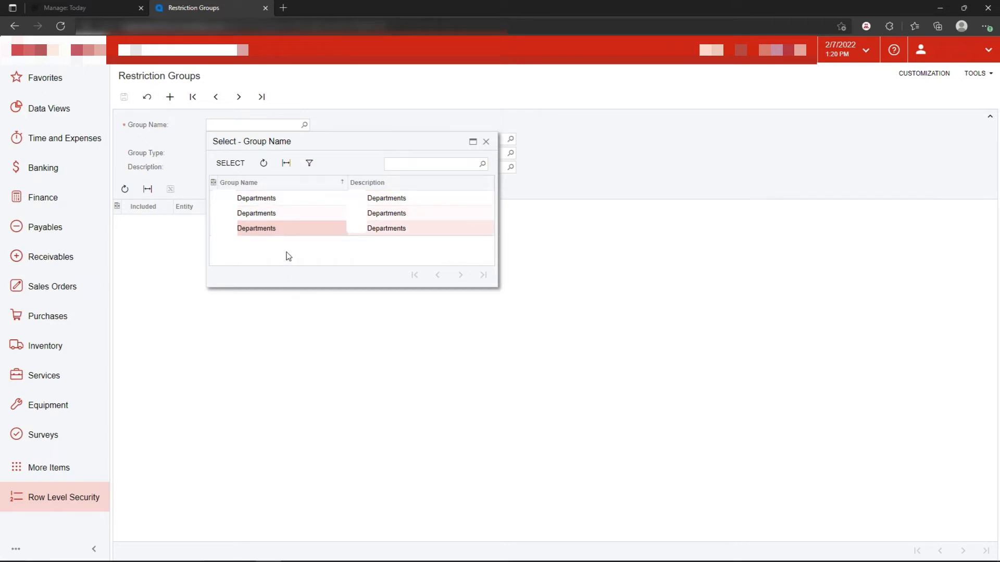
pyautogui.moveTo(292, 203)
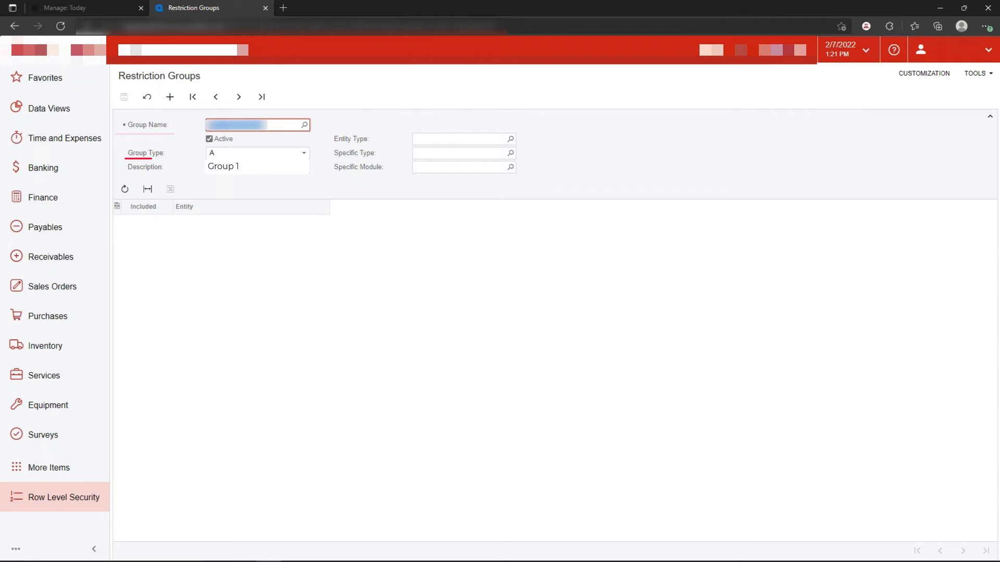
pyautogui.click(255, 152)
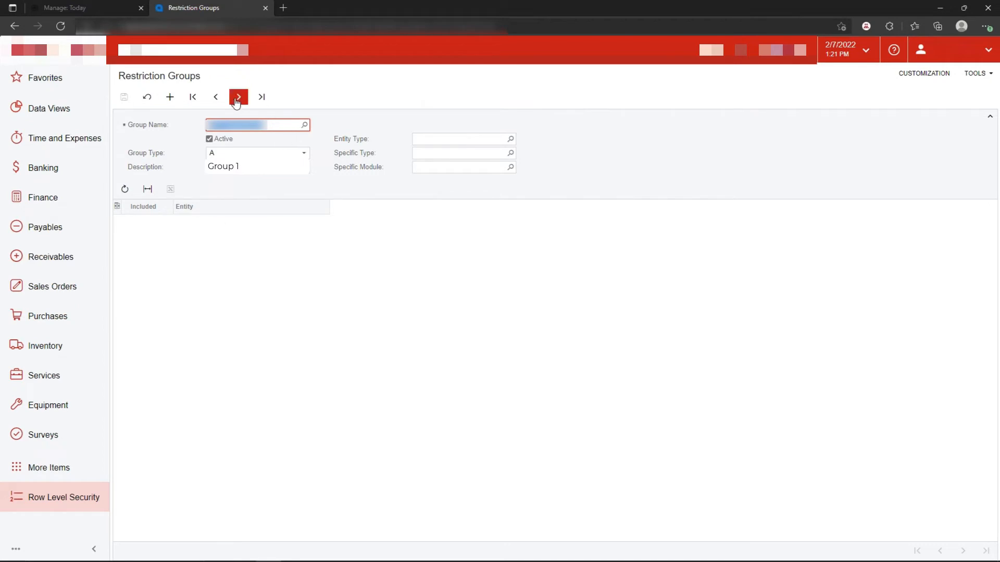
pyautogui.click(238, 97)
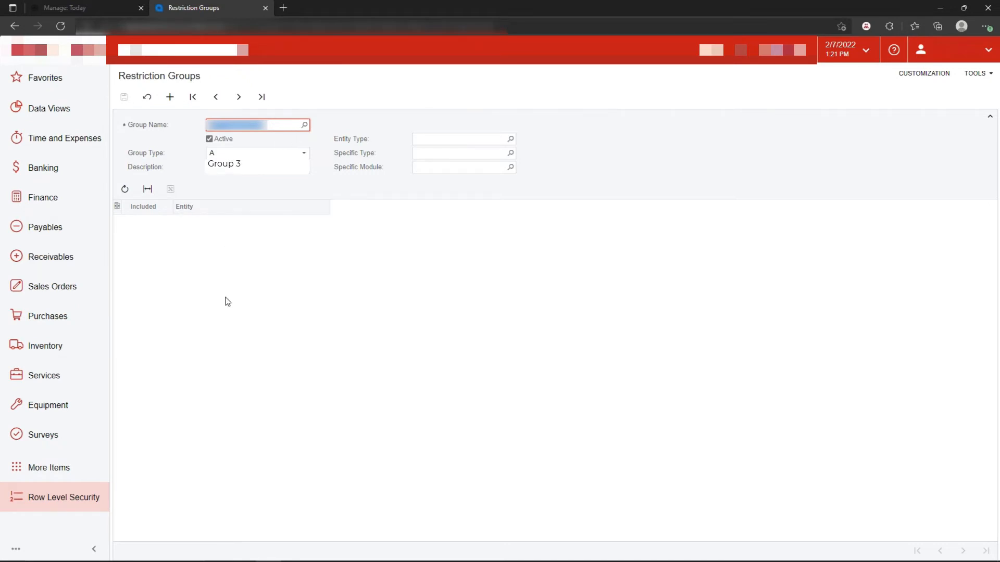
pyautogui.moveTo(143, 363)
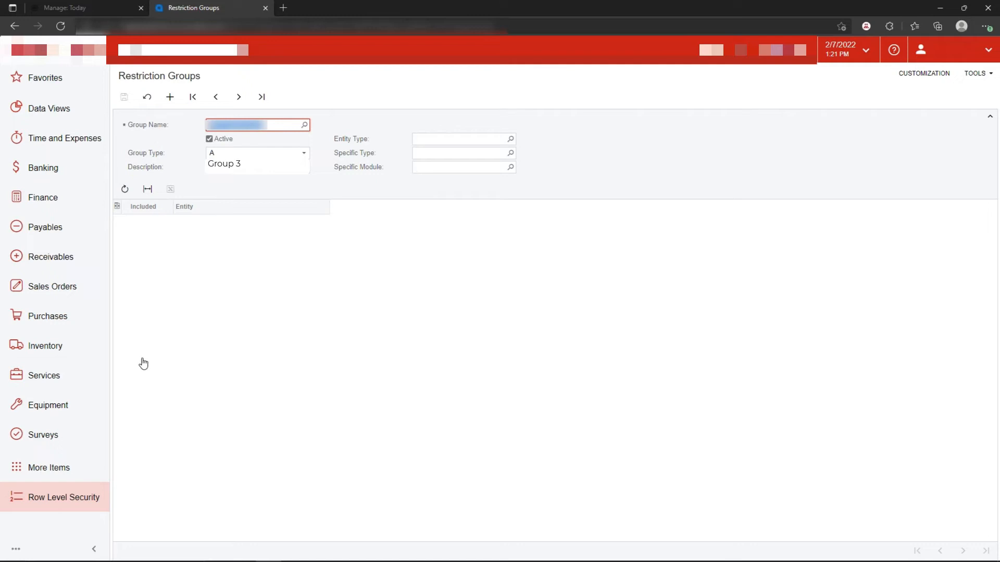
pyautogui.click(64, 497)
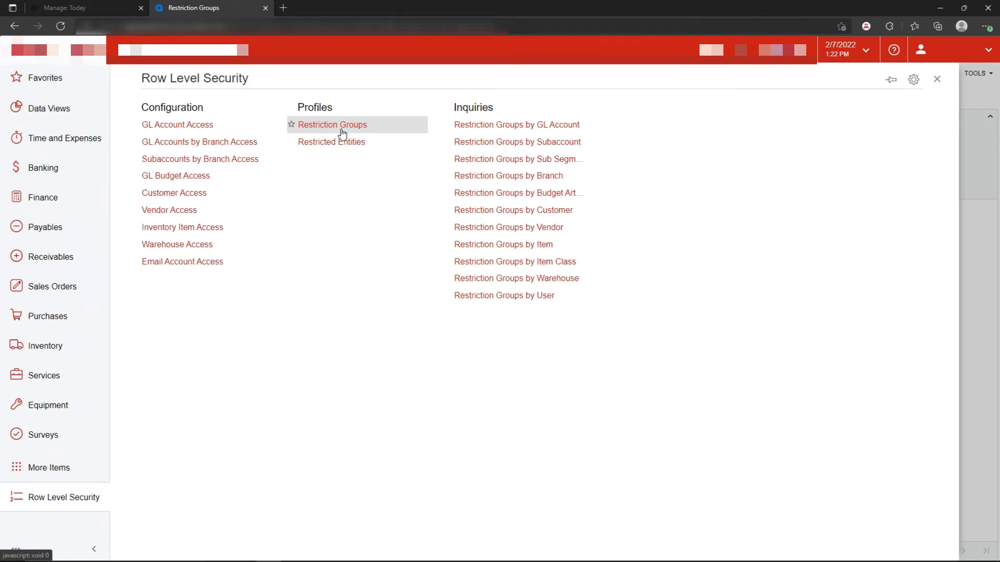
pyautogui.moveTo(517, 125)
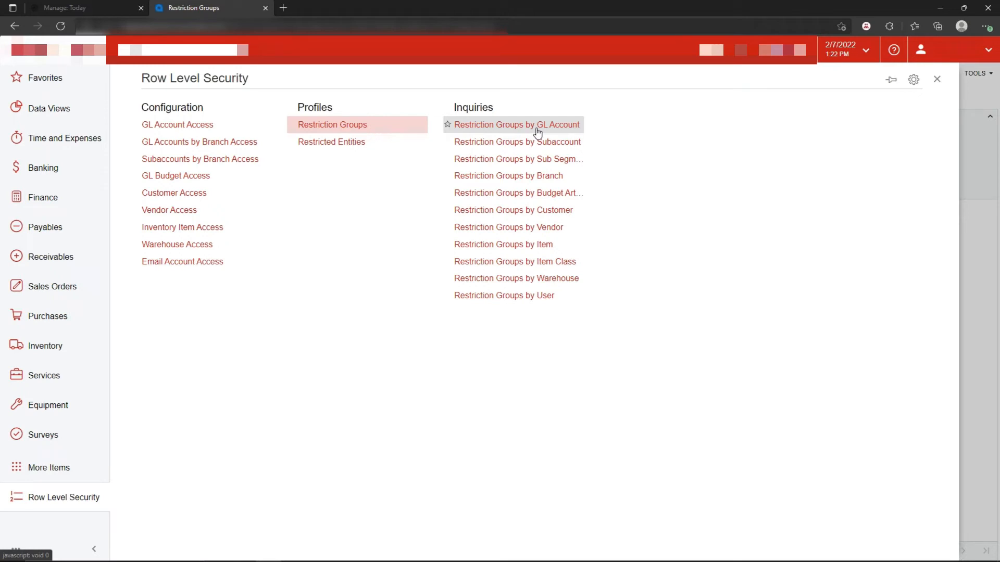
pyautogui.moveTo(531, 159)
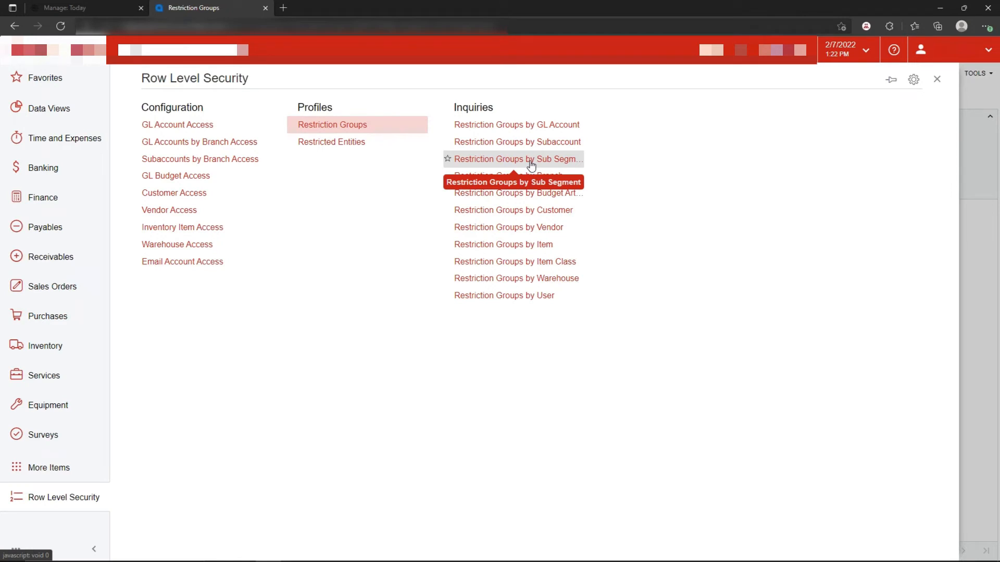
# Set Restriction Groups by Sub Segment to 1 - Departments and step through the department values.
pyautogui.click(517, 159)
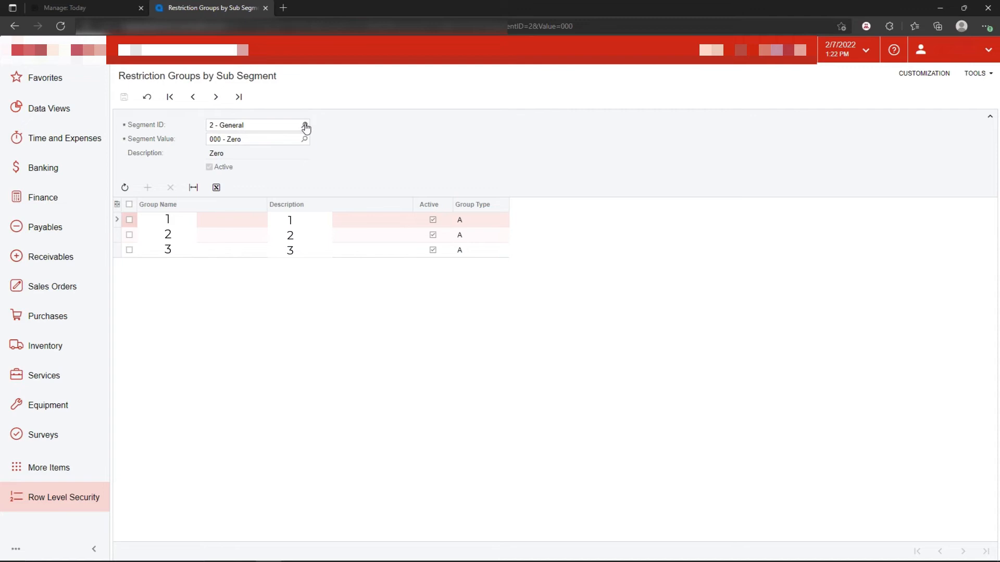
pyautogui.click(193, 97)
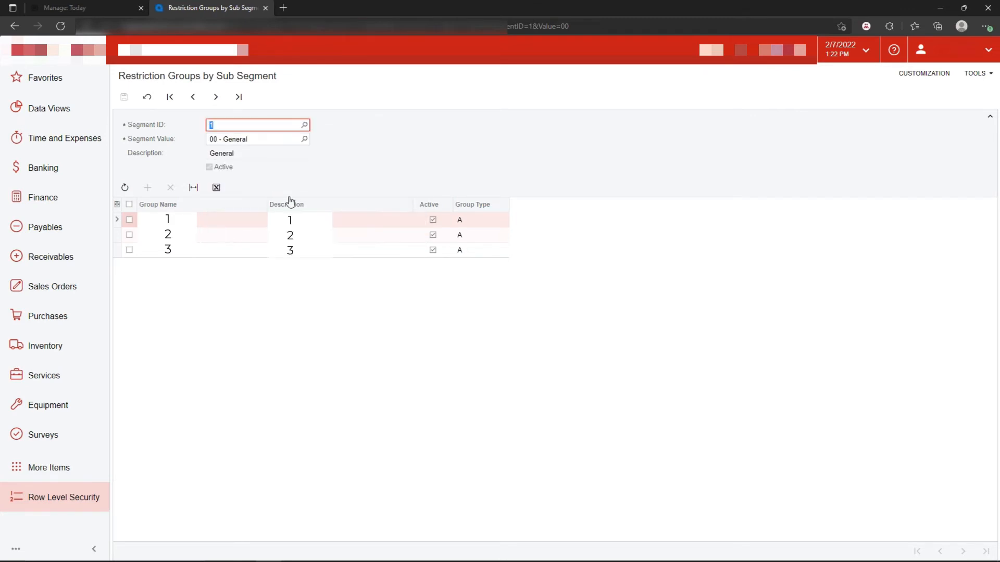
pyautogui.click(215, 96)
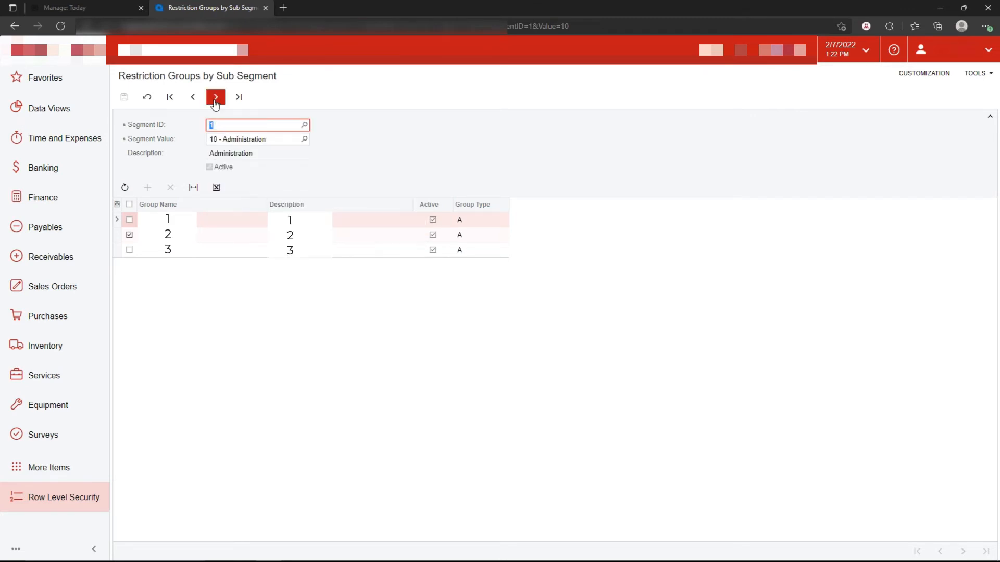
pyautogui.click(216, 96)
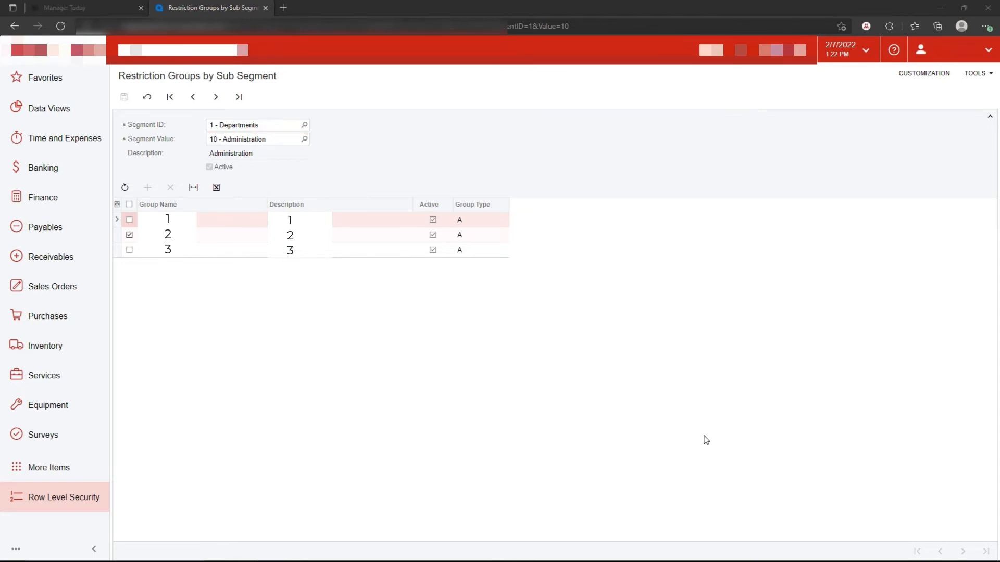
pyautogui.click(216, 96)
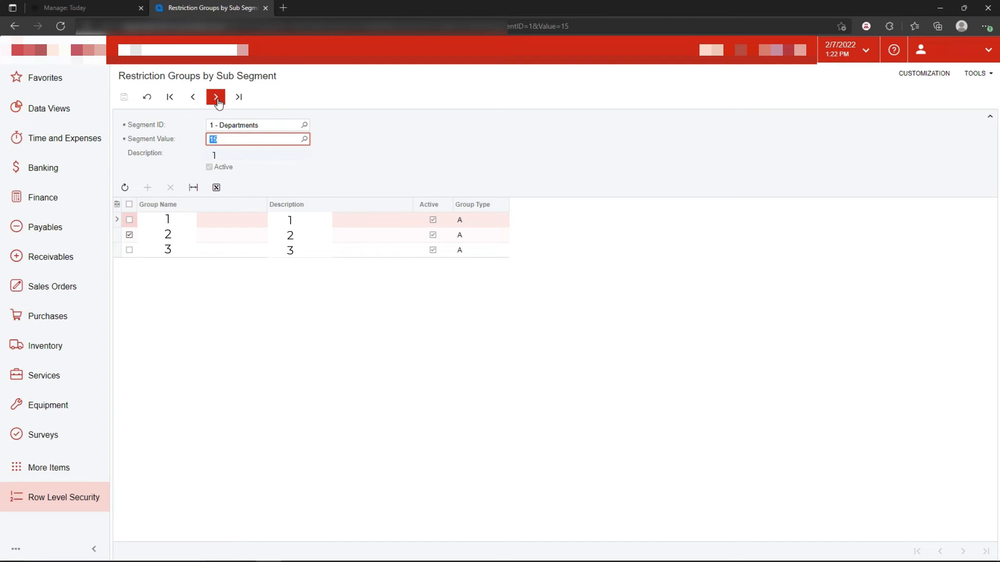
pyautogui.moveTo(215, 97)
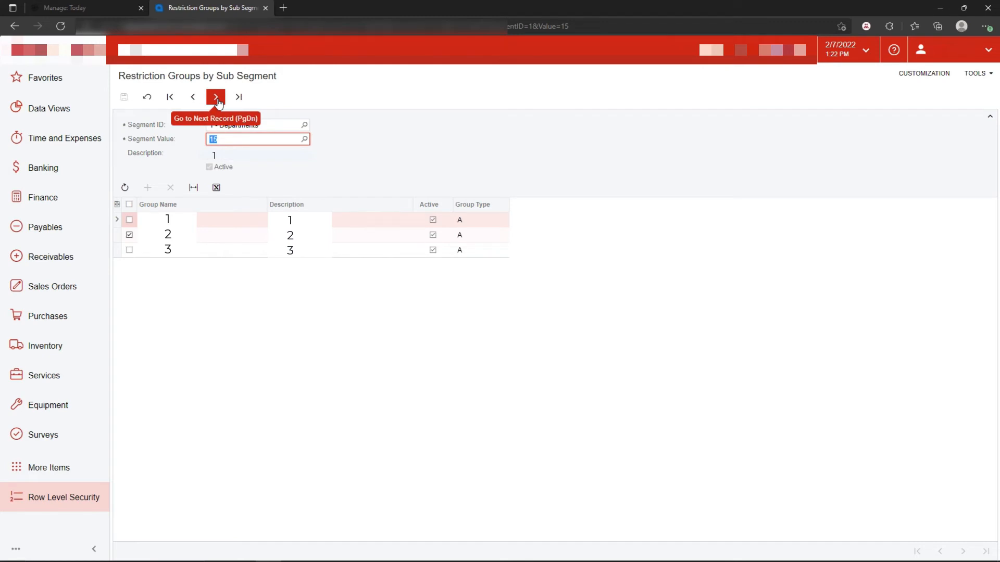
pyautogui.click(216, 97)
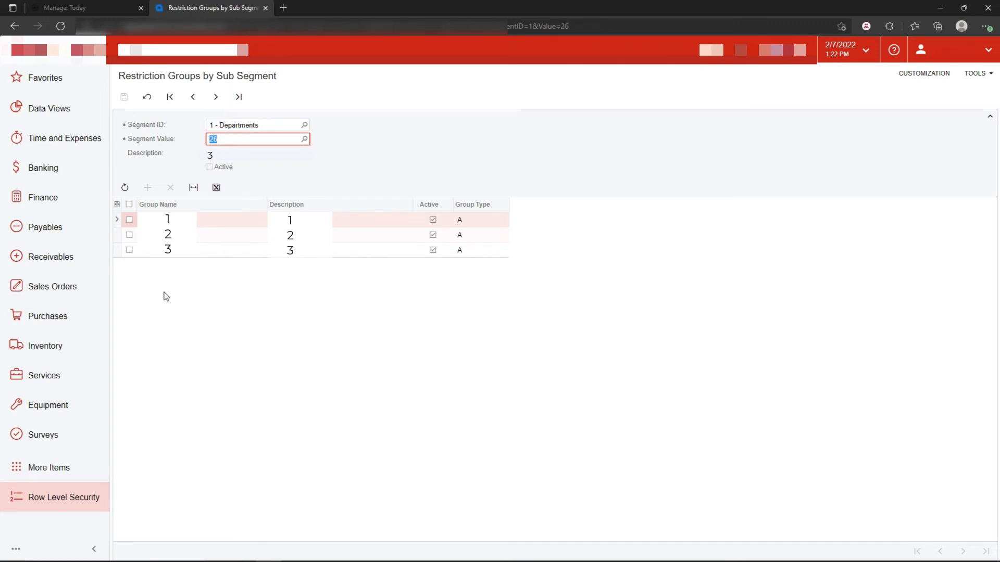
pyautogui.click(215, 97)
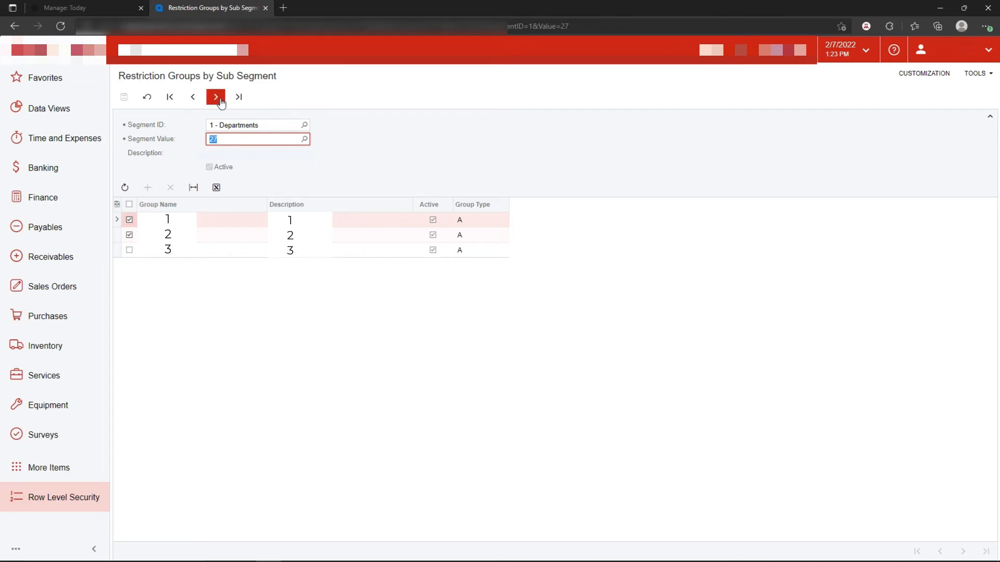
pyautogui.click(216, 97)
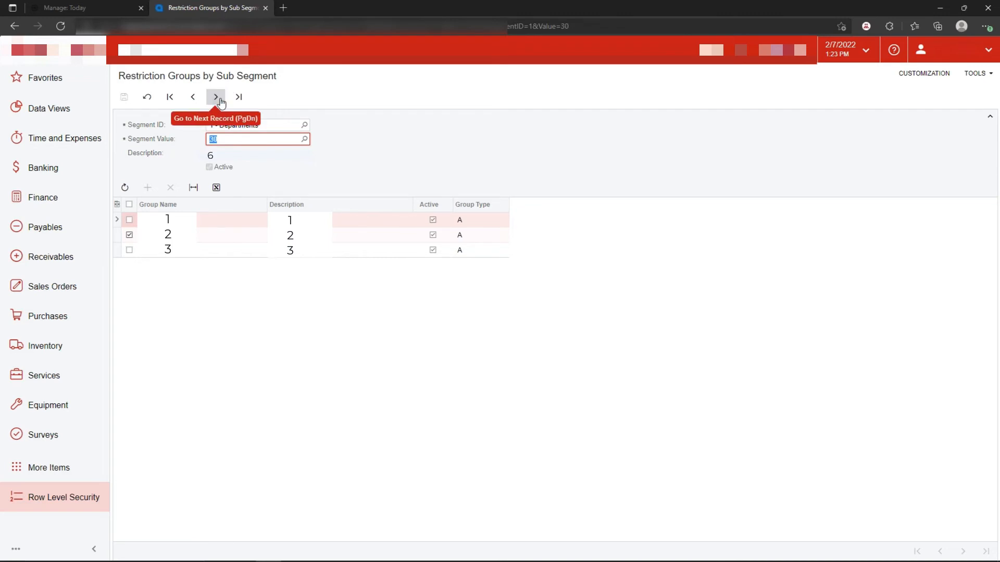
pyautogui.click(216, 96)
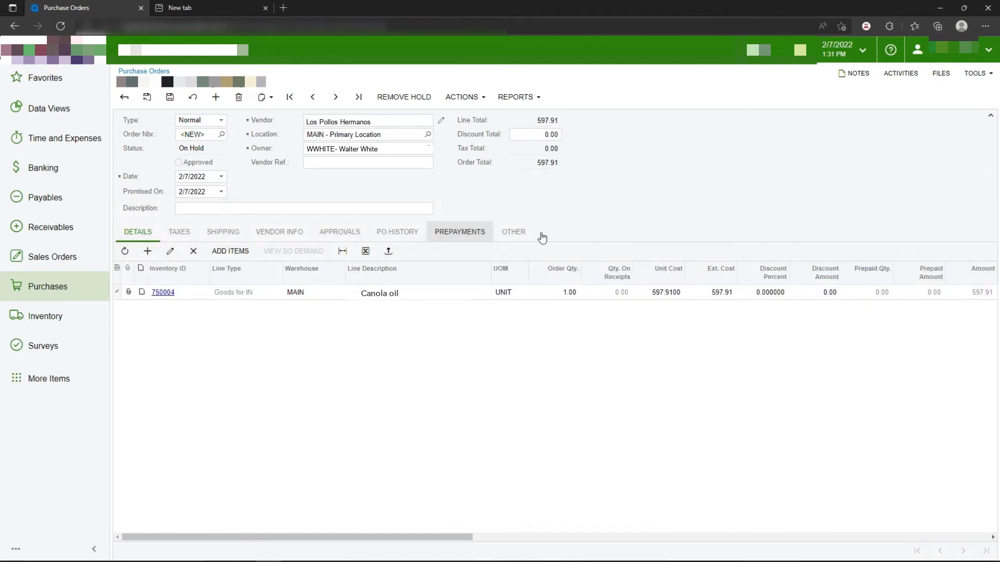
pyautogui.moveTo(486, 197)
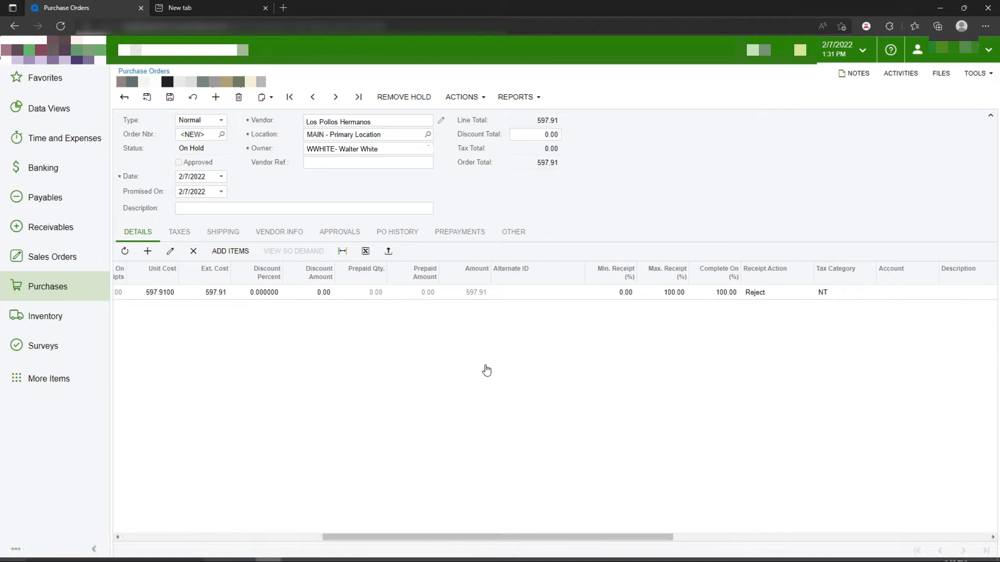
# View the restricted Departments values in the order line's Accrual Sub. lookup.
pyautogui.hscroll(3)
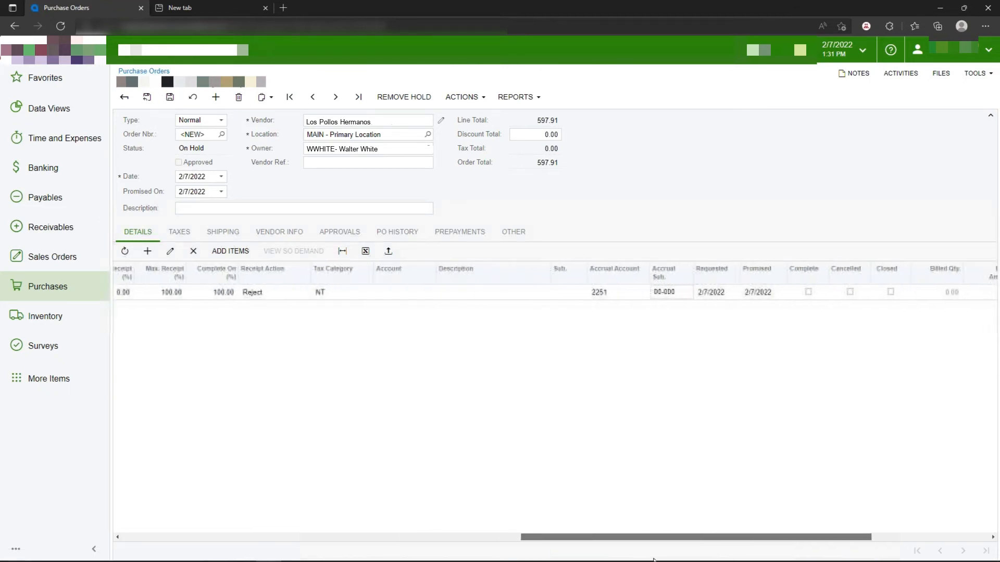
pyautogui.hscroll(3)
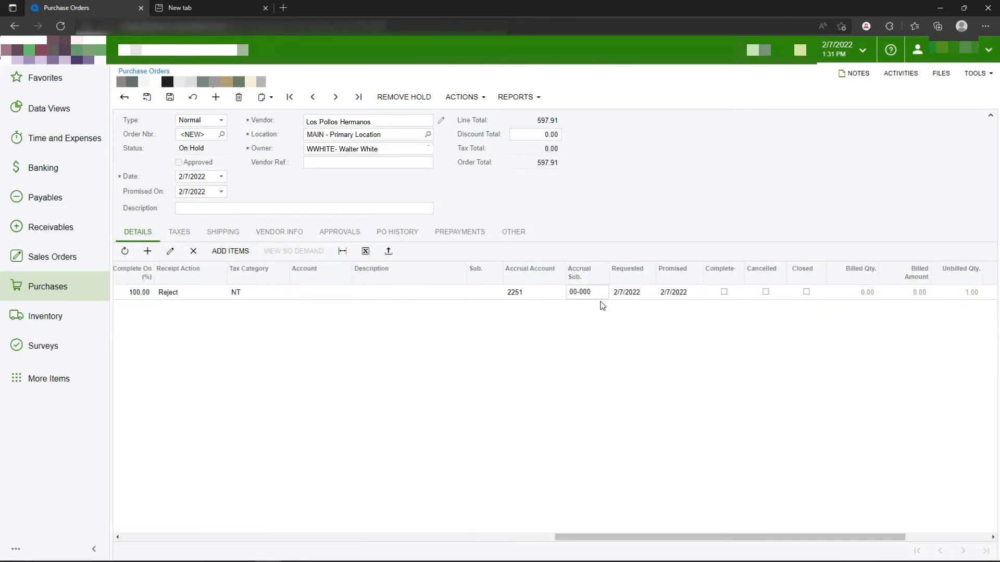
pyautogui.doubleClick(579, 293)
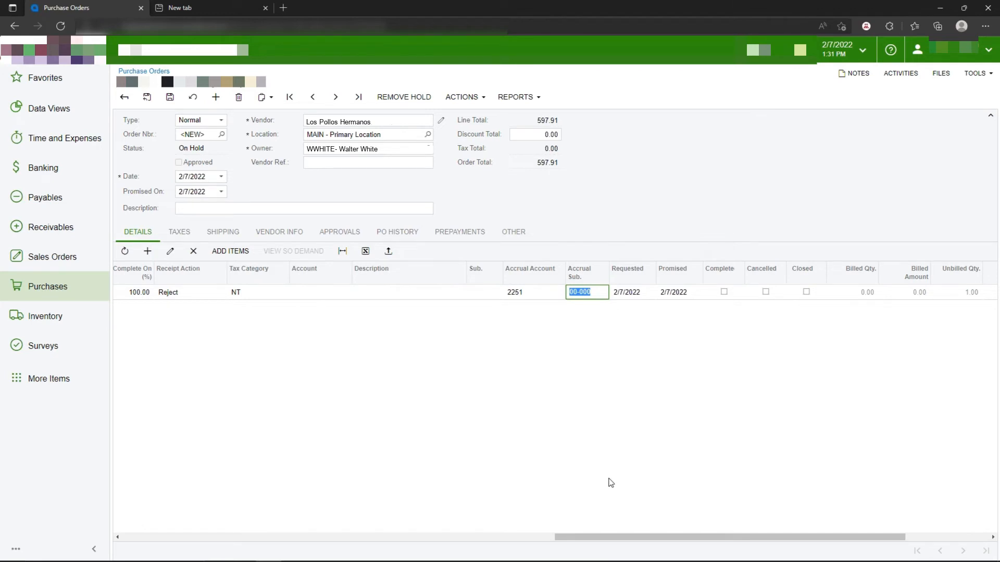
pyautogui.click(597, 292)
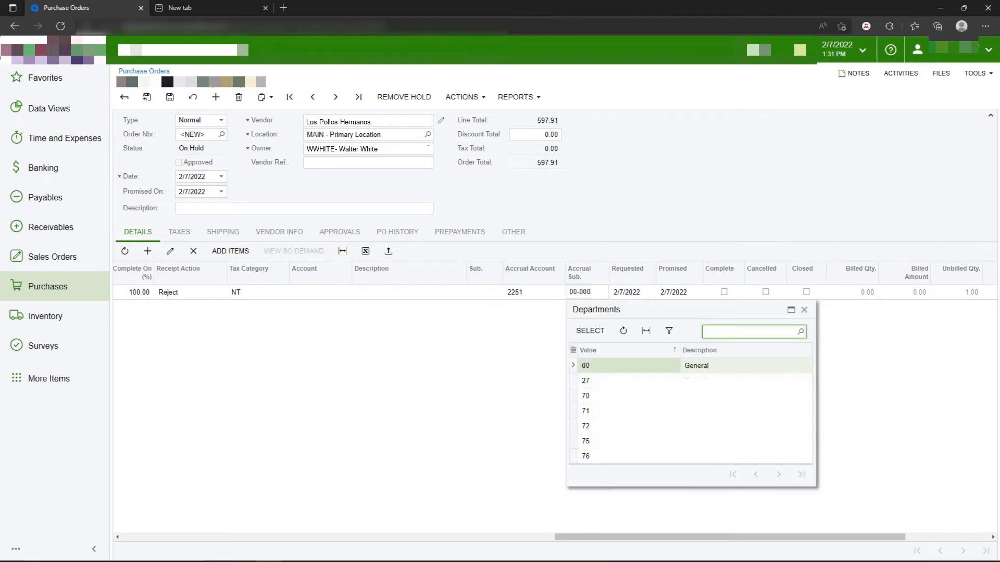
pyautogui.moveTo(587, 469)
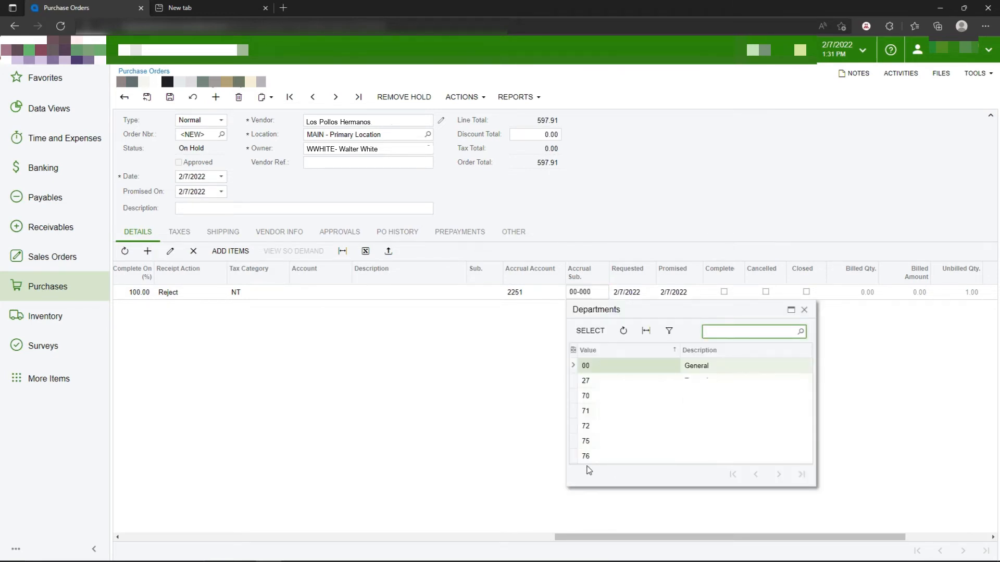
pyautogui.moveTo(605, 374)
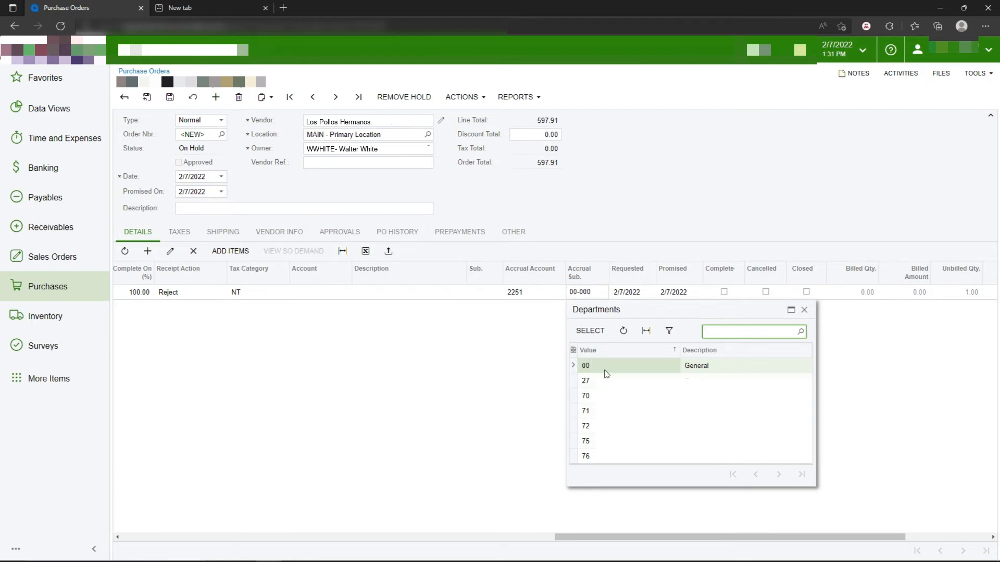
pyautogui.click(753, 331)
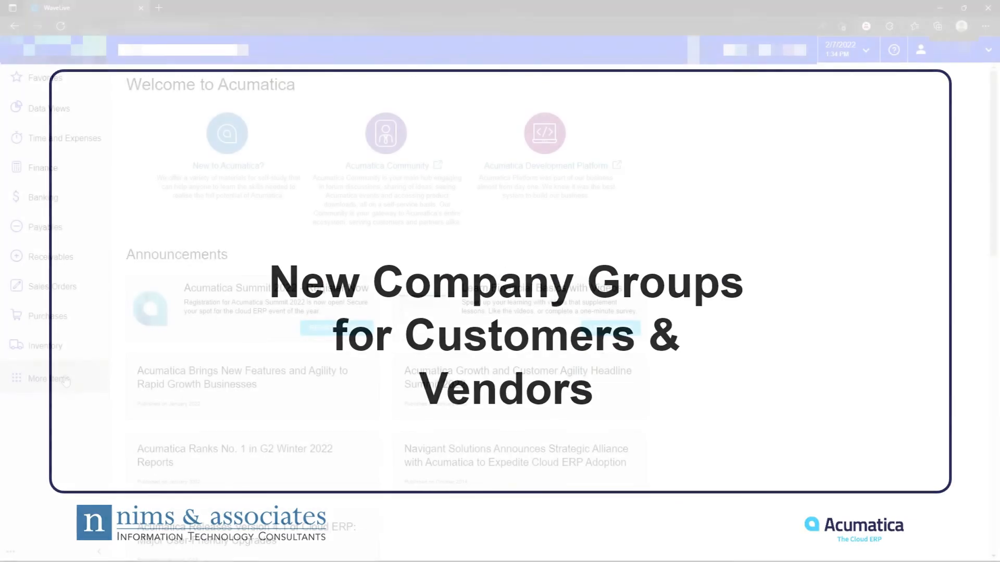
# Open System Management's Enable/Disable Features to check Customer and Vendor Visibility Restriction.
pyautogui.click(48, 375)
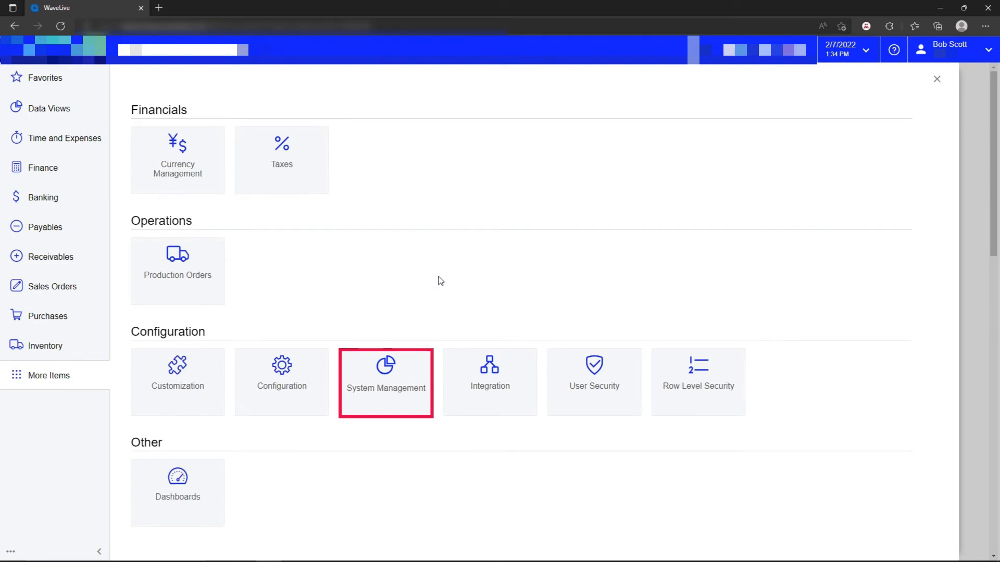
pyautogui.click(385, 383)
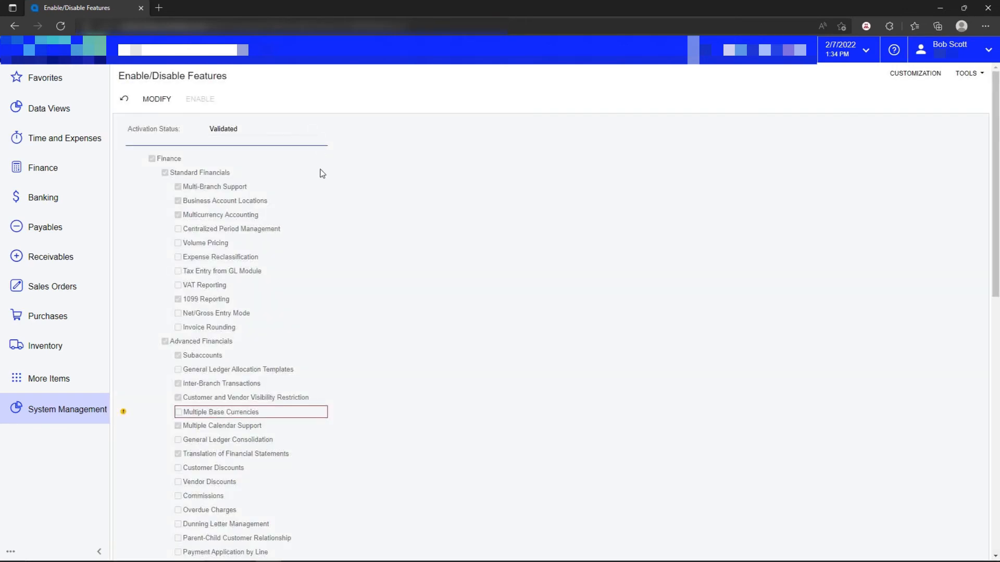
pyautogui.moveTo(326, 196)
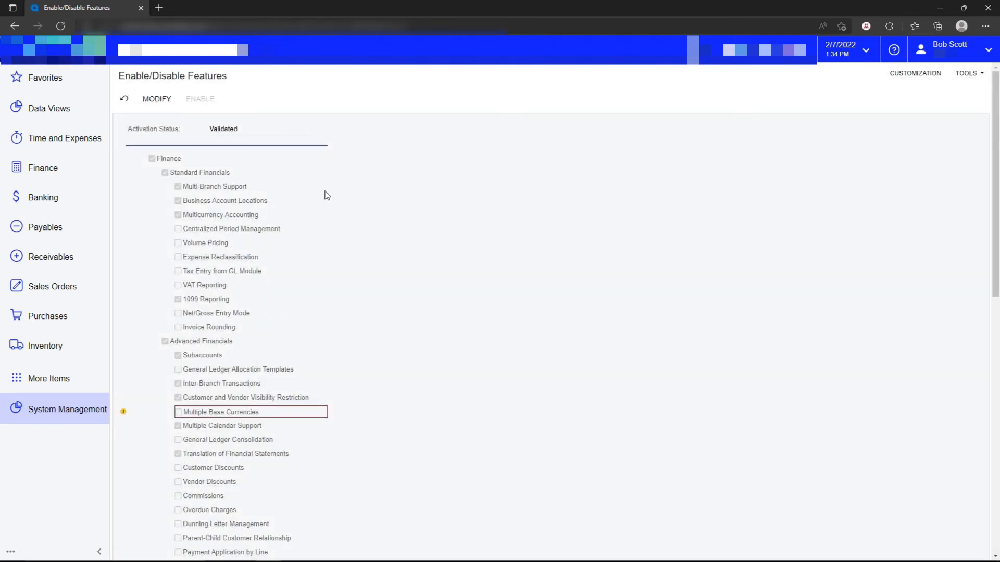
pyautogui.moveTo(284, 199)
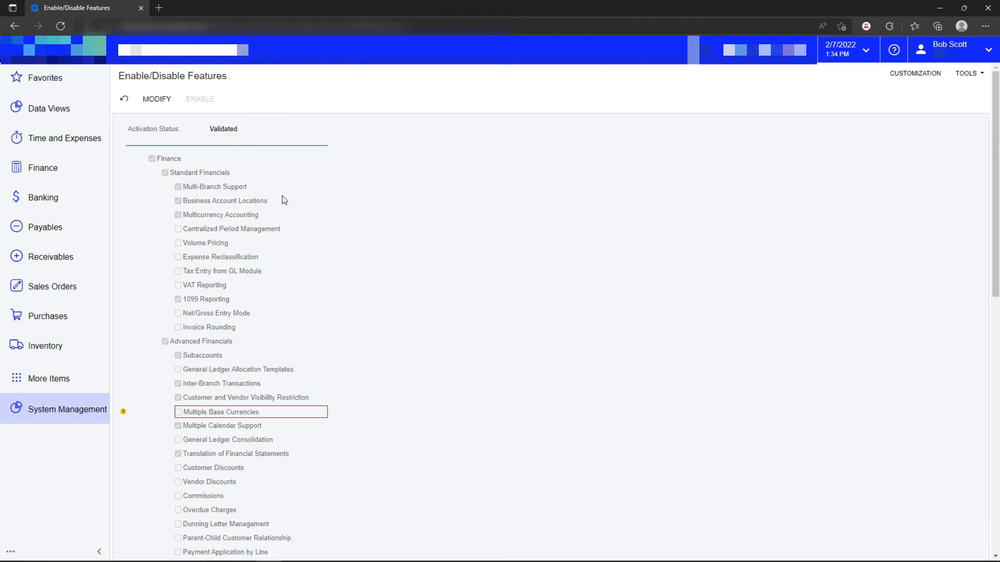
pyautogui.moveTo(215, 203)
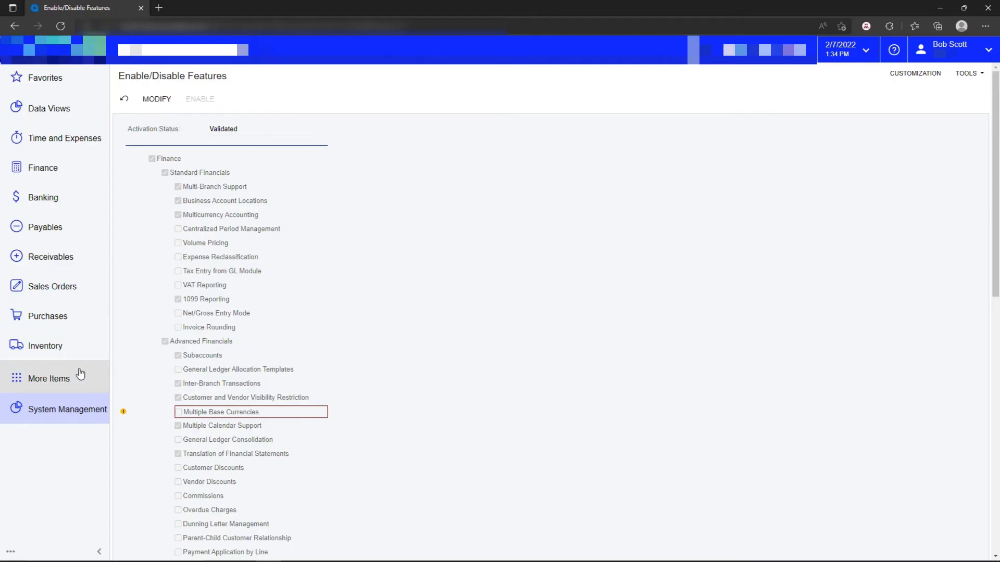
pyautogui.moveTo(62, 260)
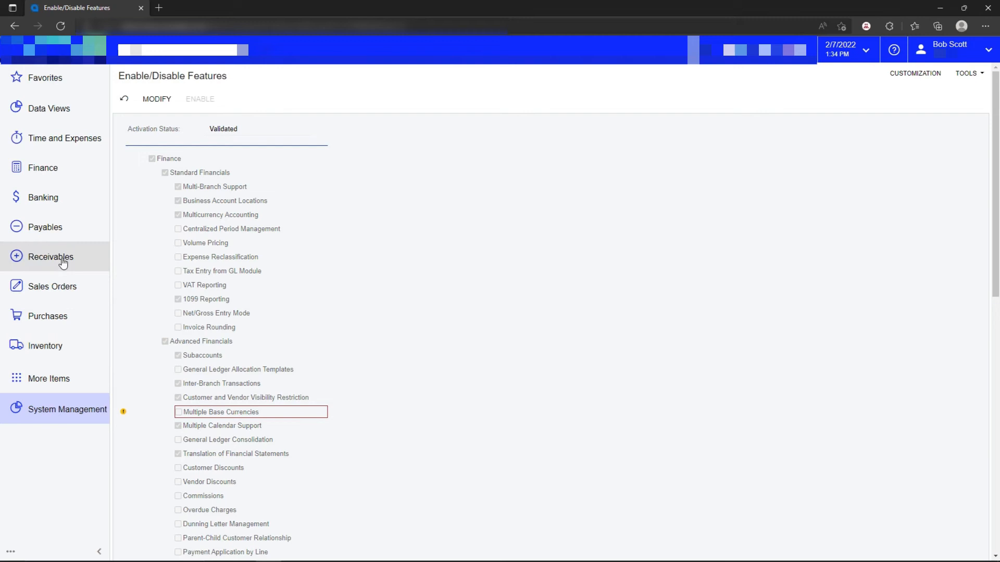
# Open company 100, Los Pollos Hermanos, and check its empty Company Groups lookup.
pyautogui.click(48, 375)
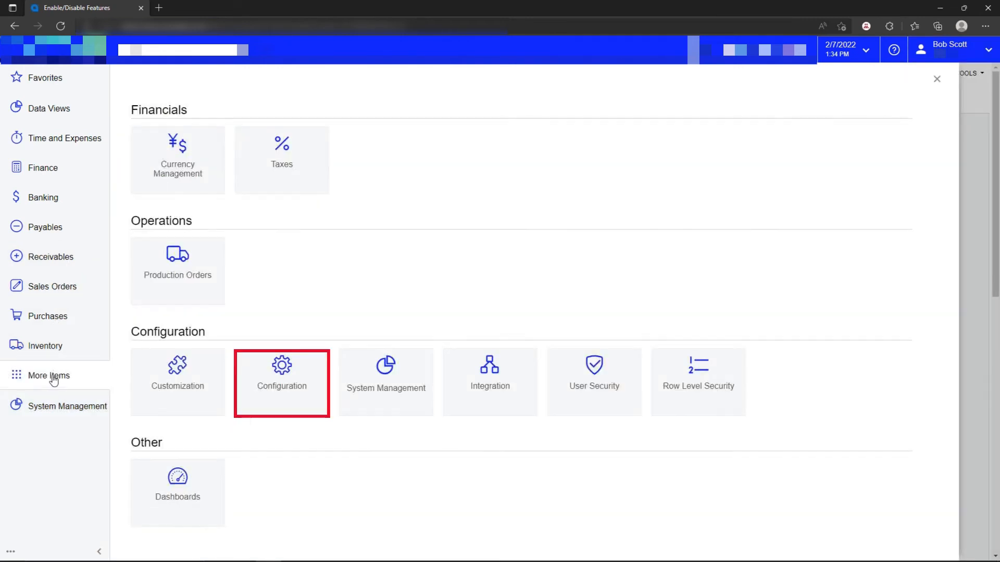
pyautogui.click(281, 382)
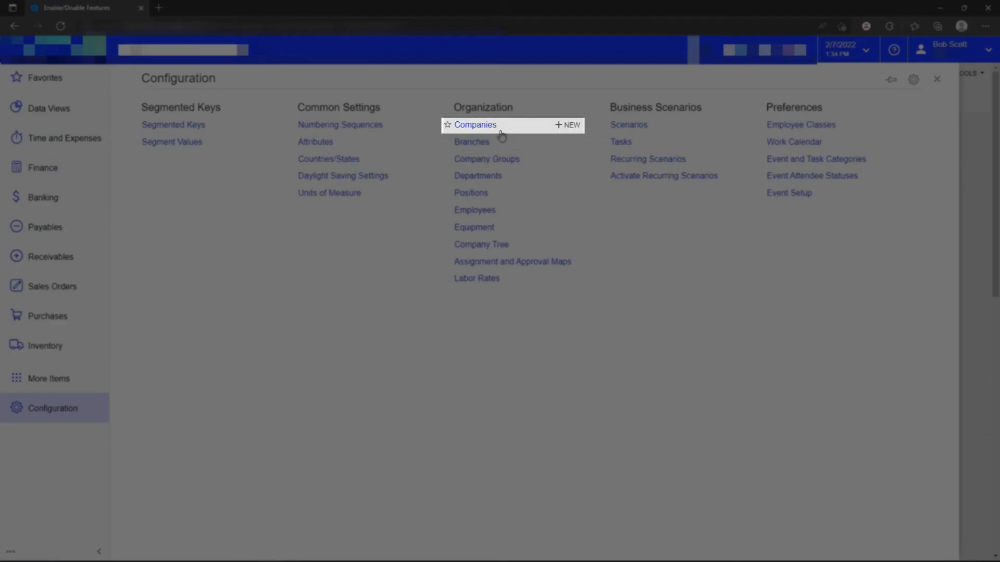
pyautogui.click(475, 124)
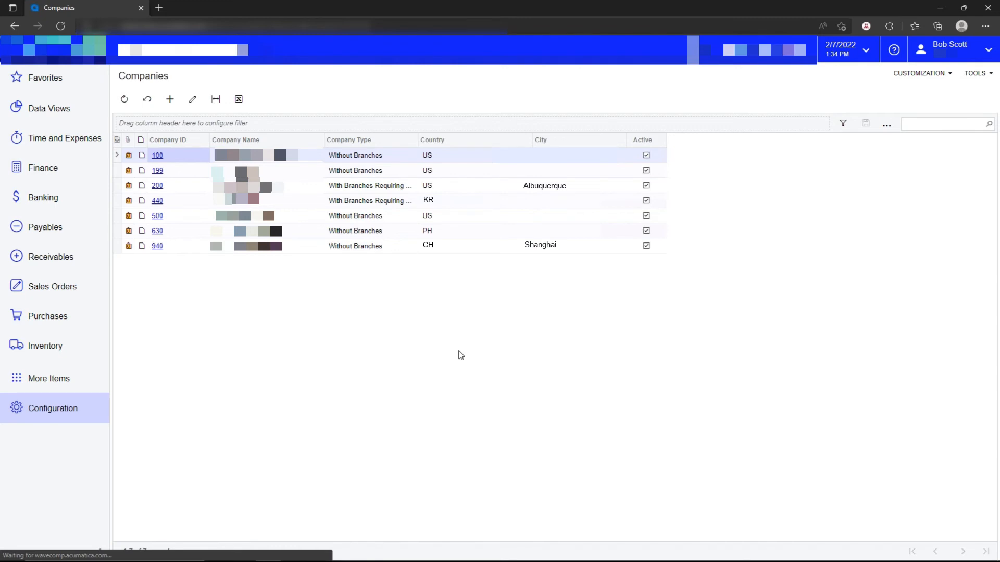
pyautogui.click(157, 155)
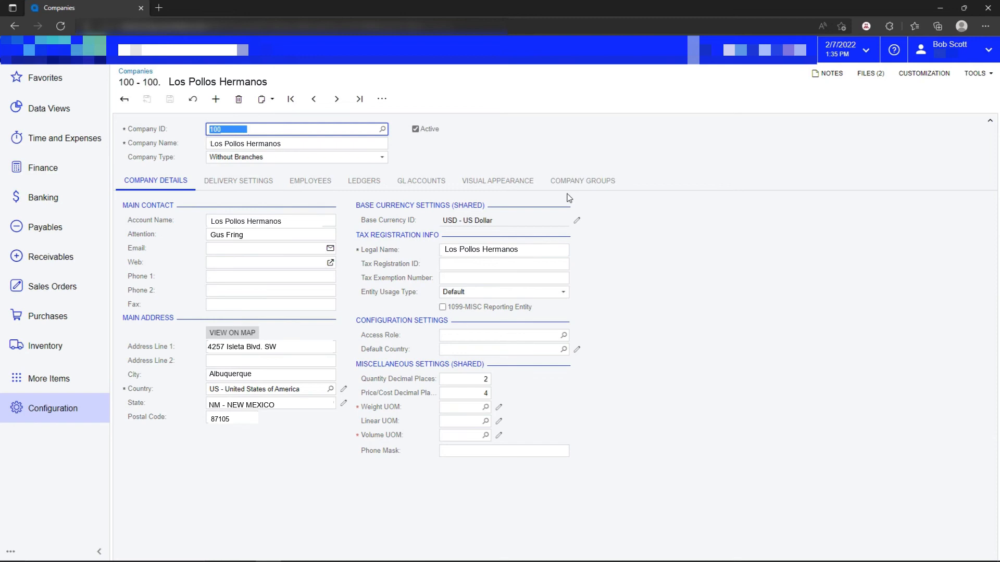
pyautogui.click(582, 180)
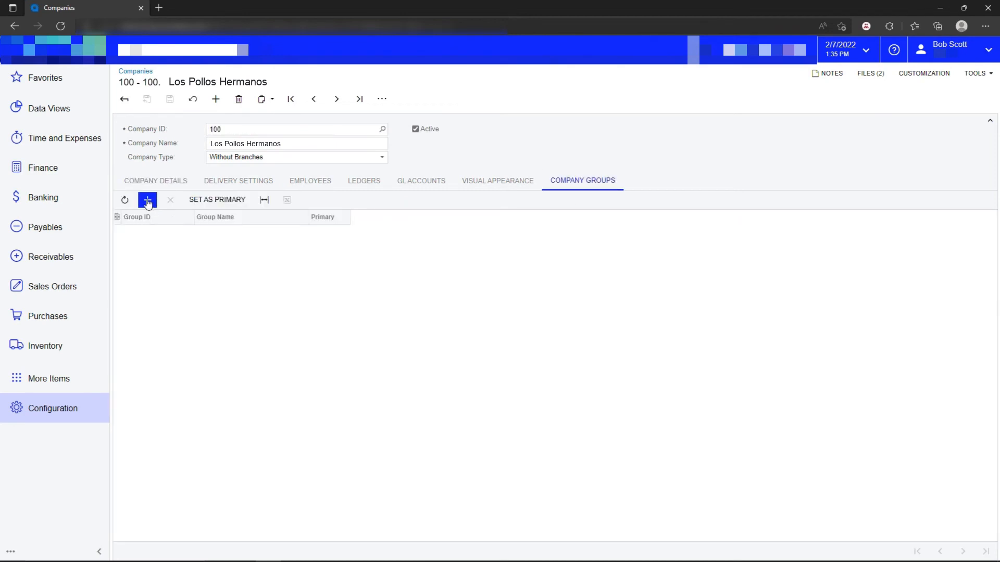
pyautogui.click(147, 199)
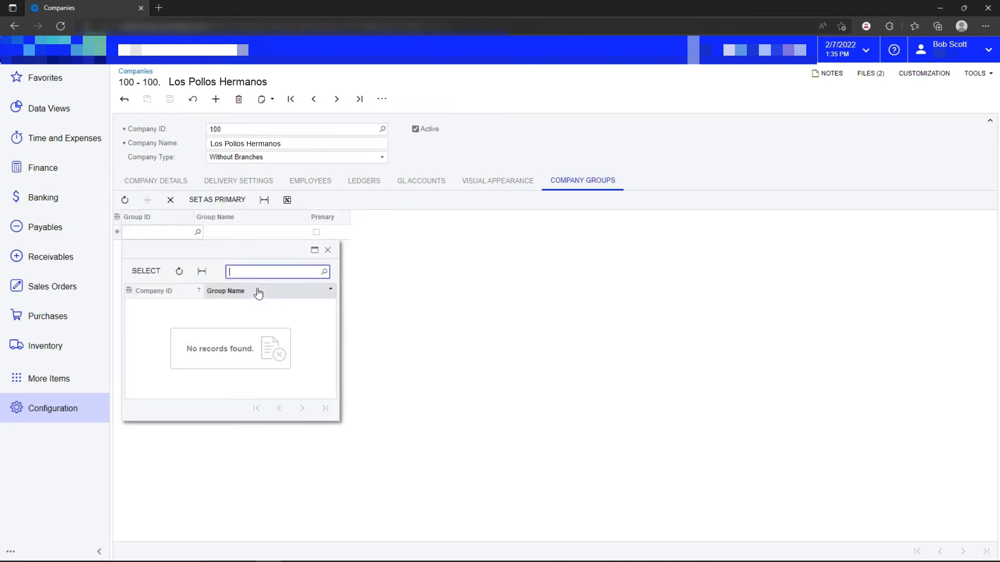
pyautogui.moveTo(309, 338)
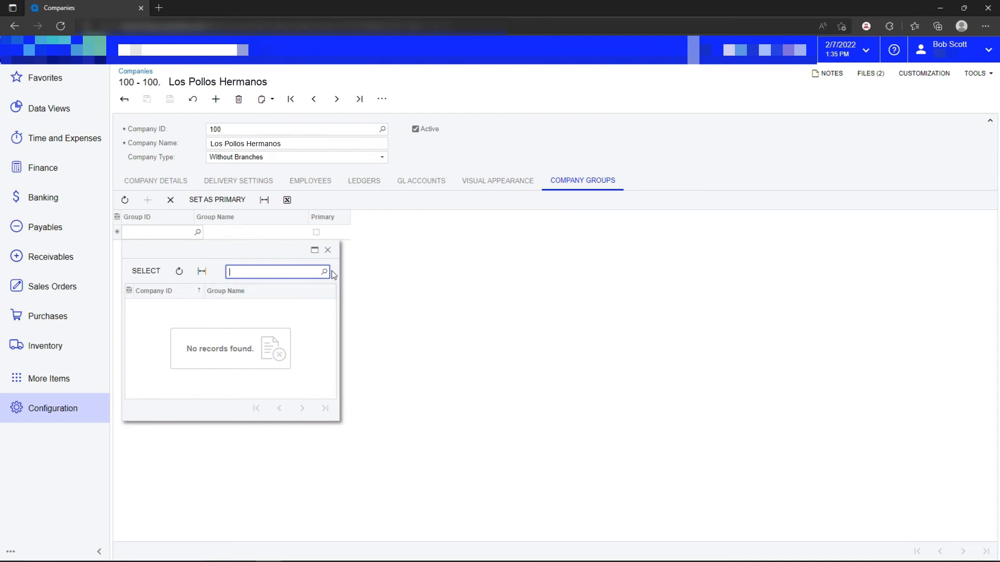
pyautogui.moveTo(381, 256)
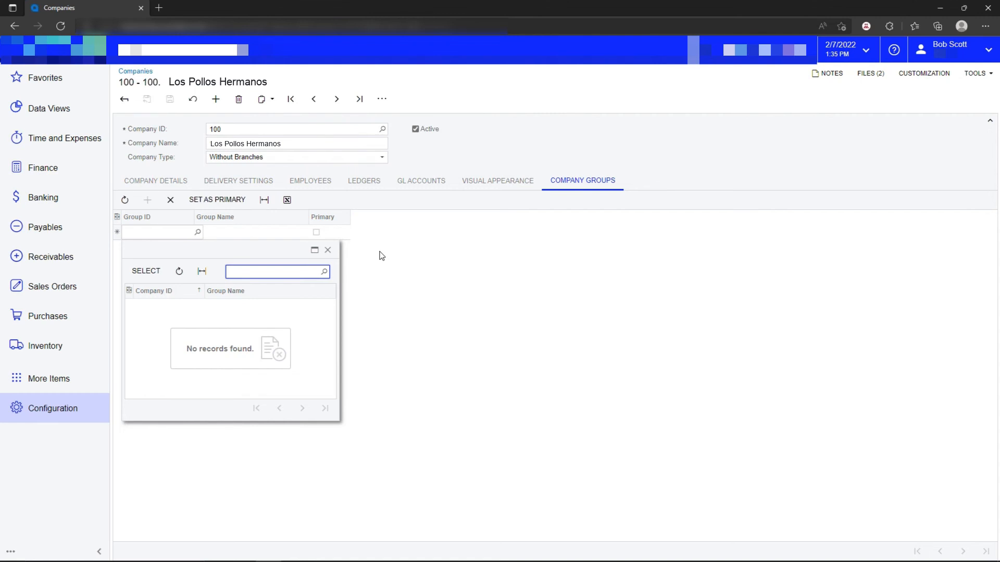
pyautogui.click(51, 256)
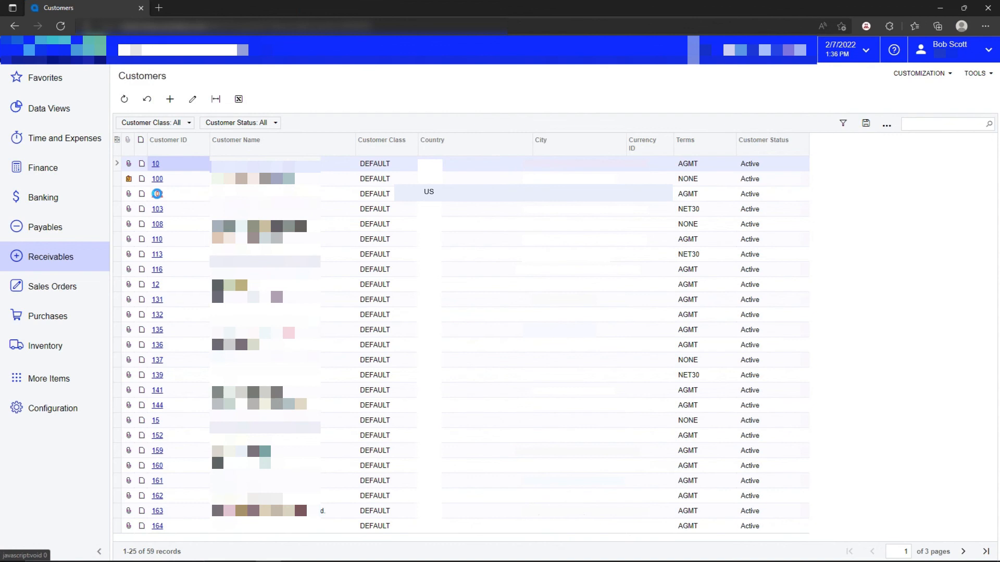
# List the Restrict Visibility To options on customer 102 (A1A Car Wash)'s Financial tab.
pyautogui.click(170, 99)
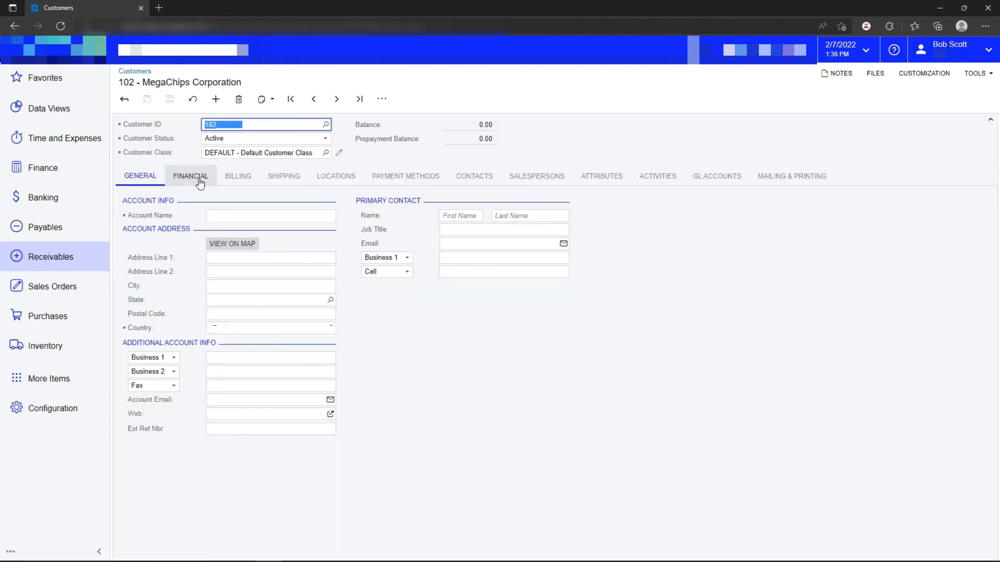
pyautogui.click(190, 176)
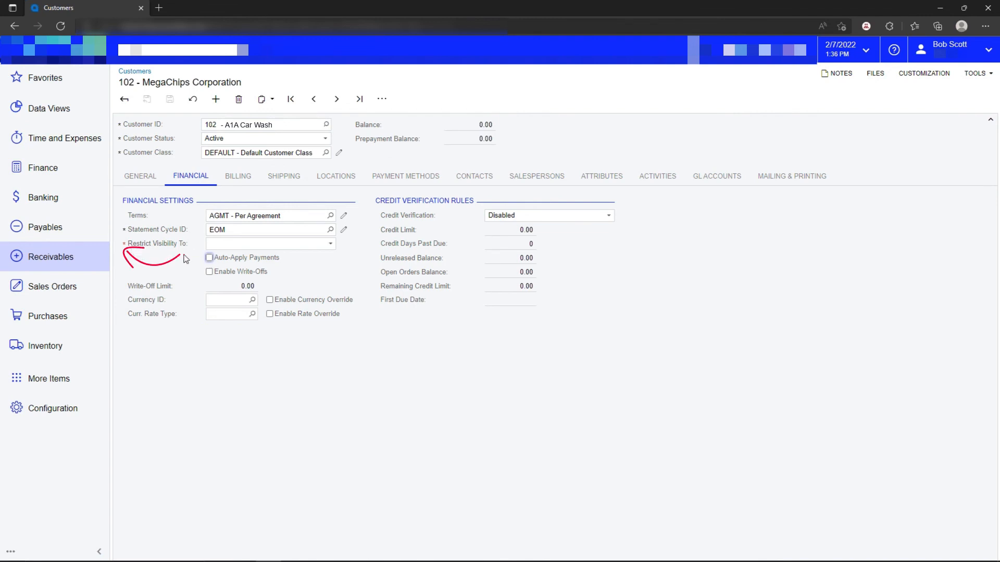
pyautogui.moveTo(150, 262)
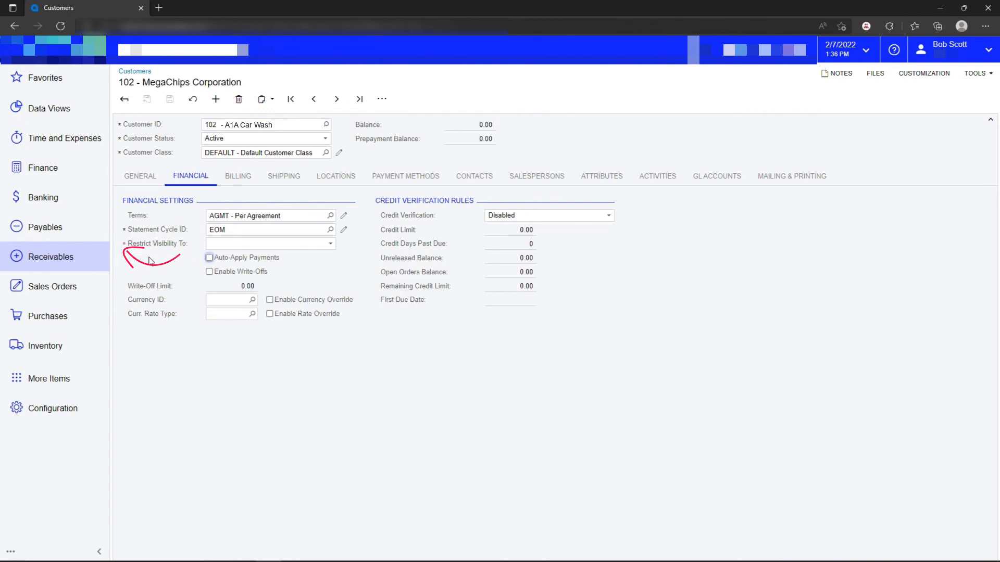
pyautogui.click(330, 244)
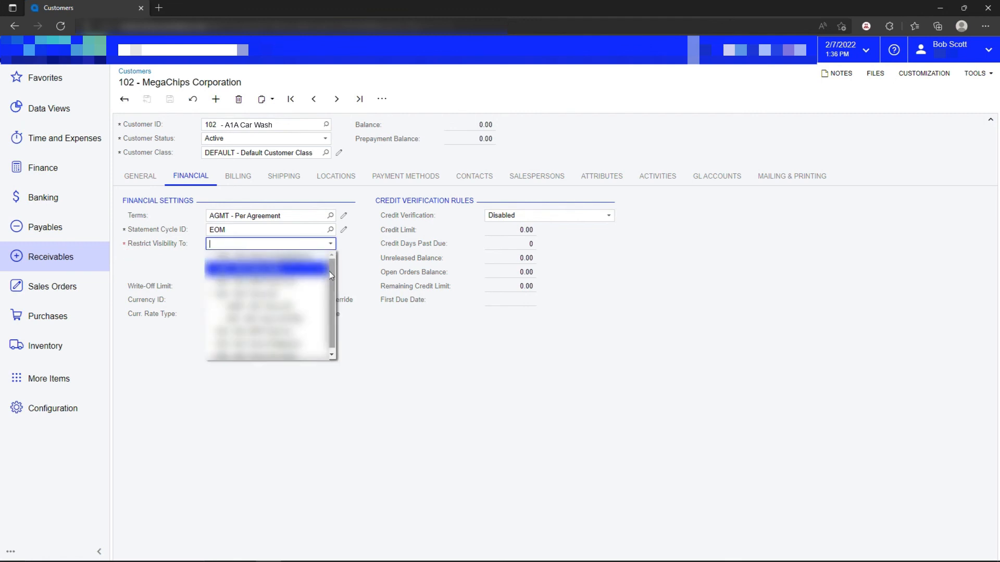